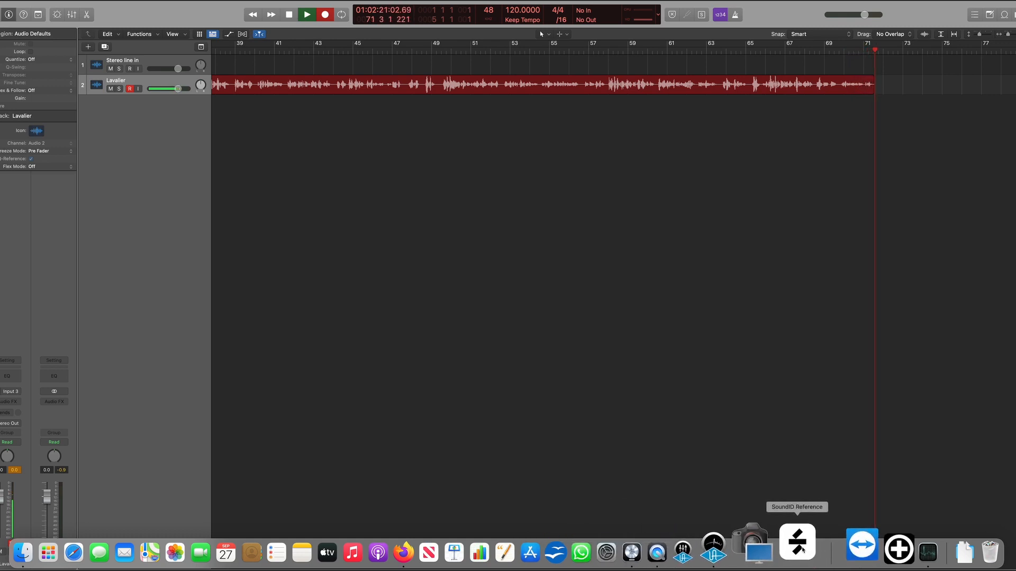
# Bring up SoundID Reference from the Dock with the Sennheiser HD 600 profile while Logic keeps playing
pyautogui.click(795, 542)
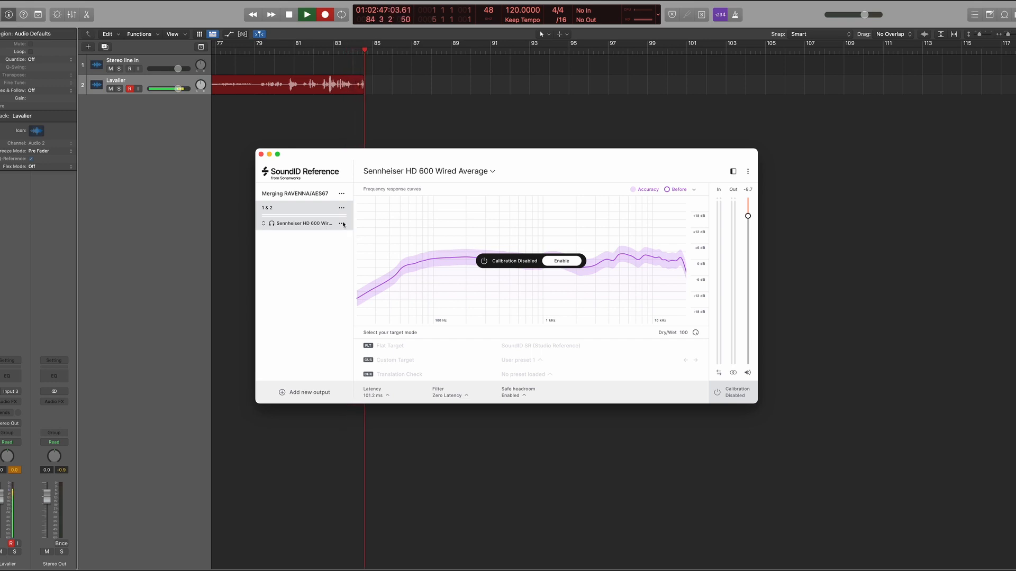
# Start an export of the Sennheiser HD 600 headphone profile targeting Merging Technologies
pyautogui.click(342, 223)
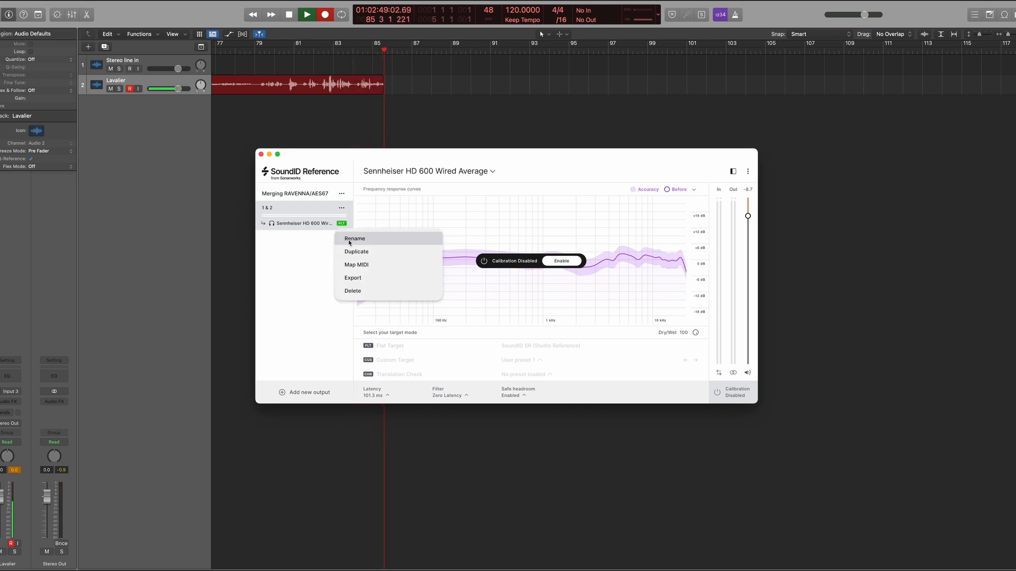
pyautogui.moveTo(358, 287)
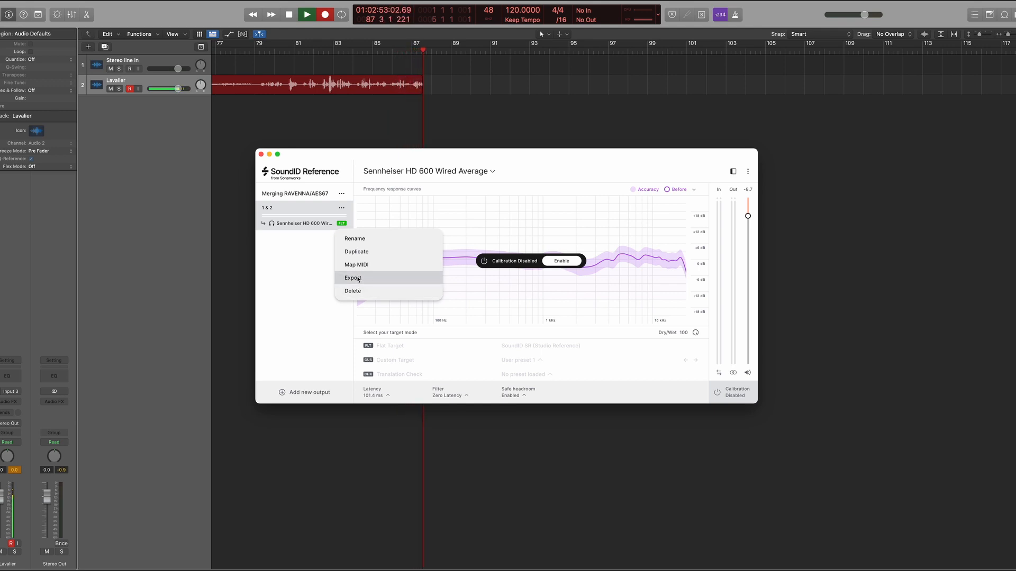
pyautogui.click(353, 277)
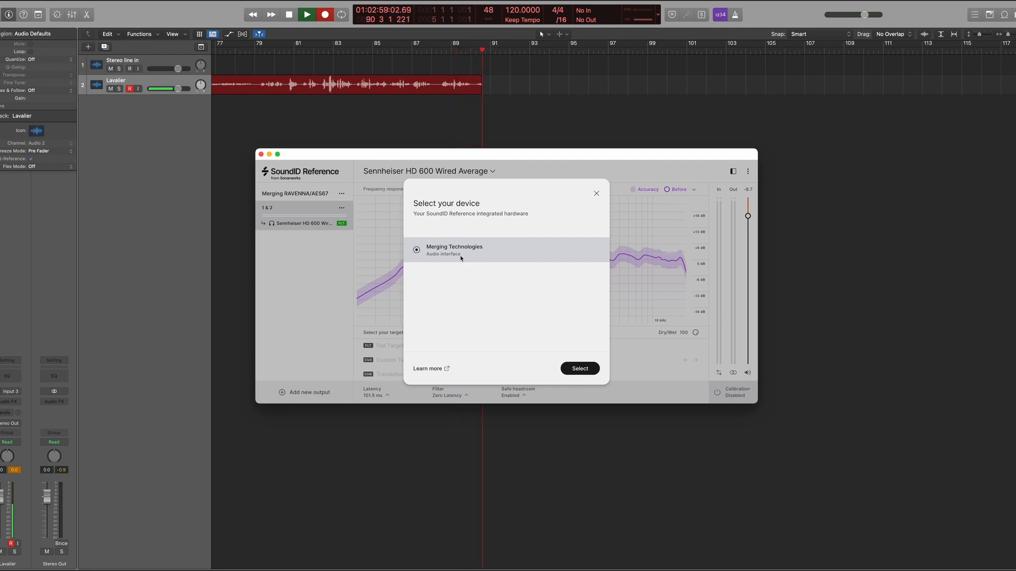
pyautogui.click(578, 368)
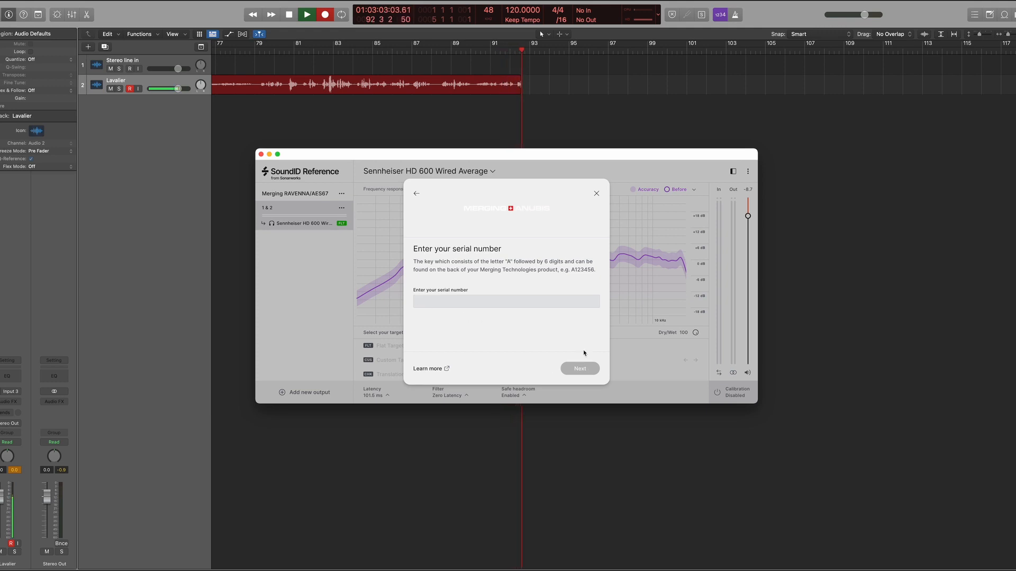
# Enter the Anubis serial number and export the Sennheiser HD 600 preset file
pyautogui.write('A')
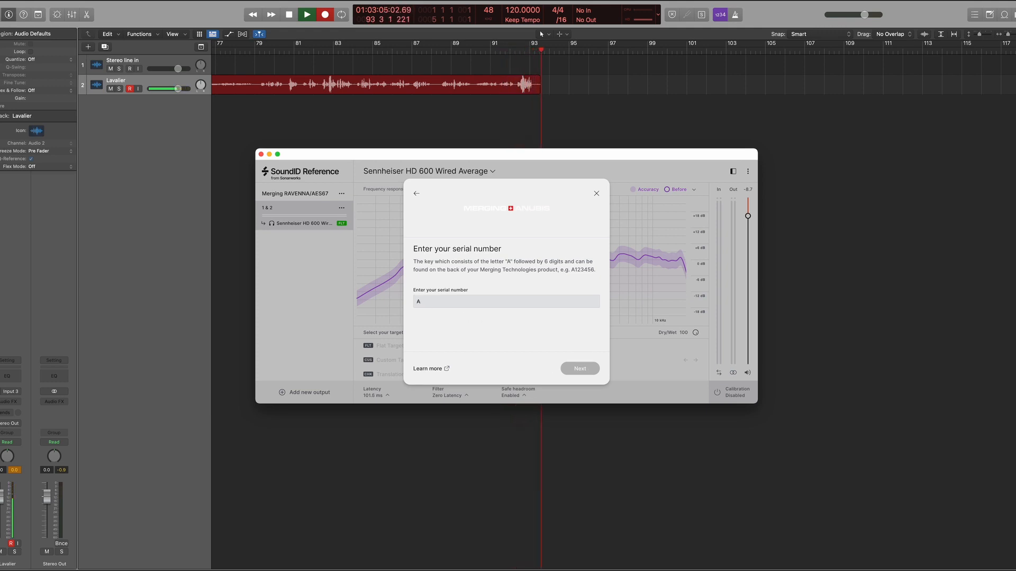
pyautogui.write('61008')
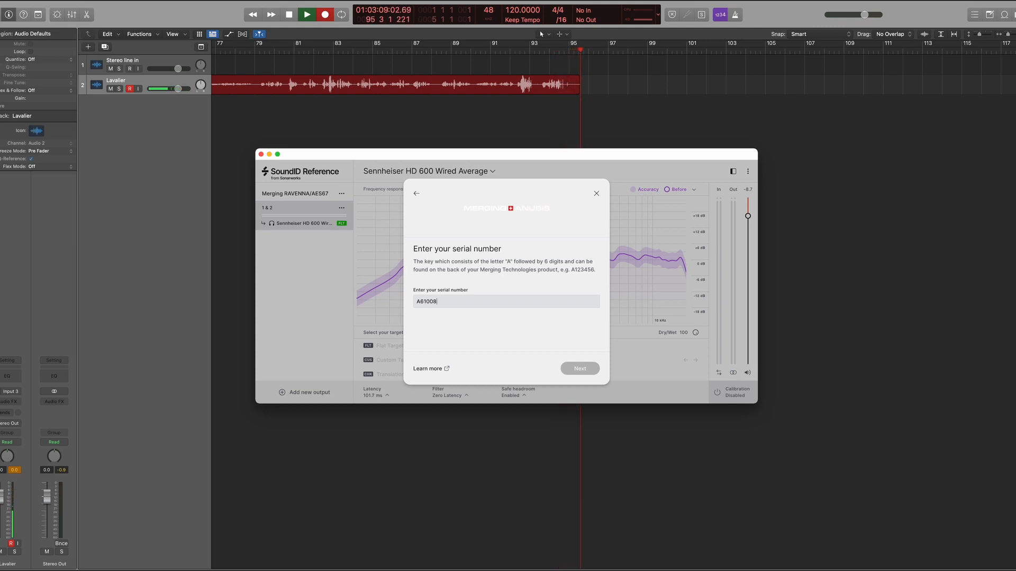
pyautogui.click(579, 369)
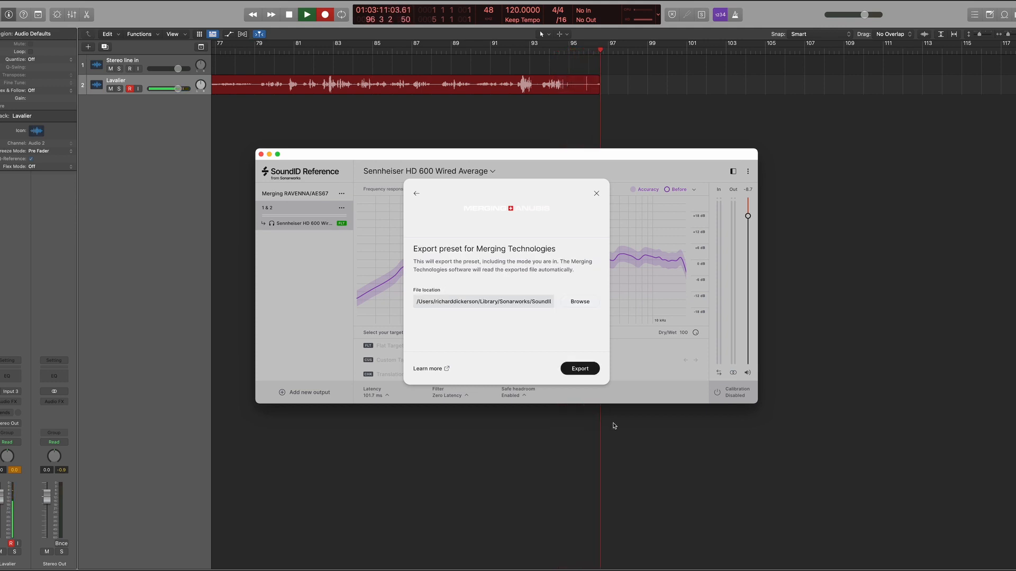
pyautogui.click(578, 368)
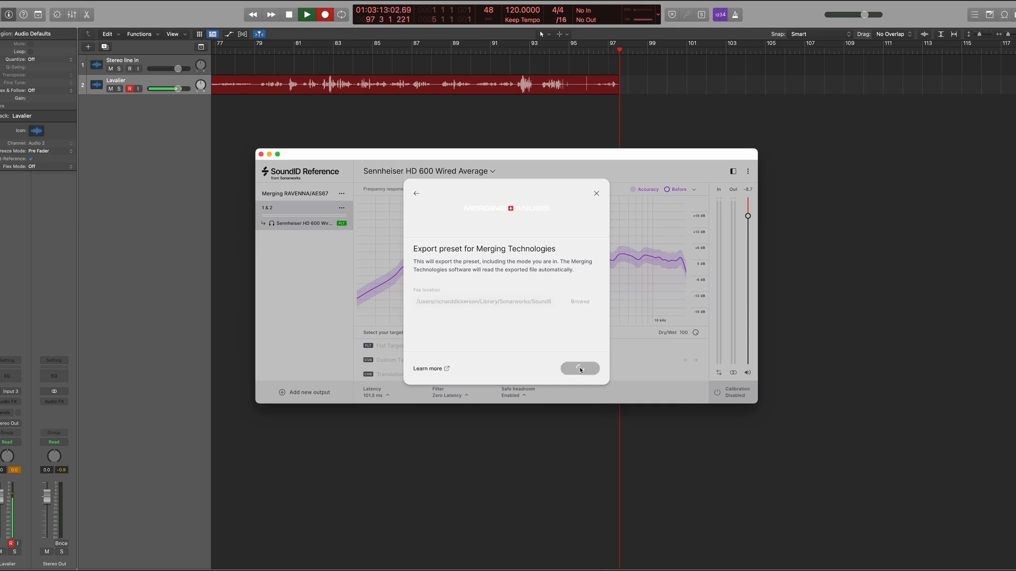
pyautogui.click(579, 368)
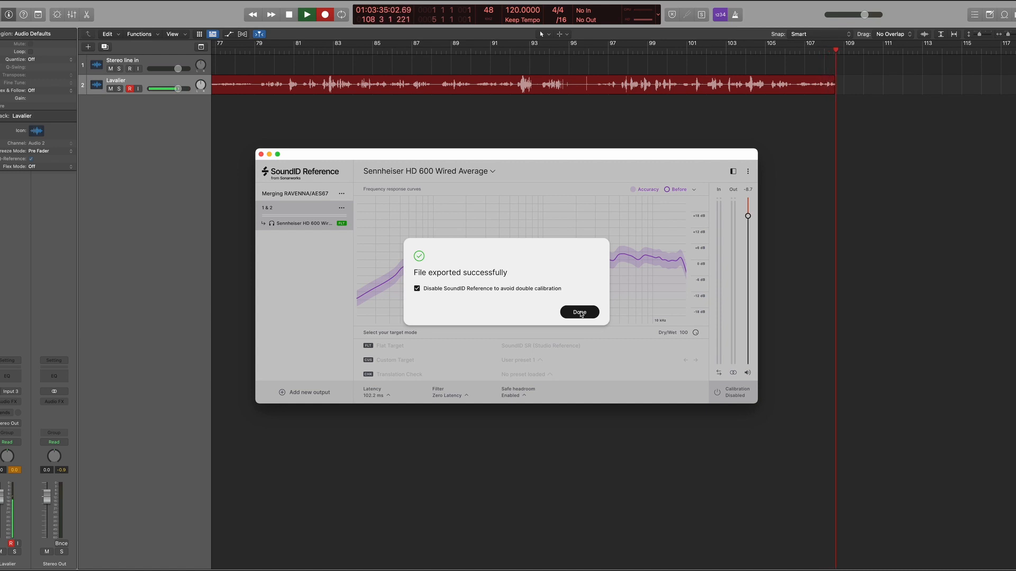
pyautogui.click(579, 312)
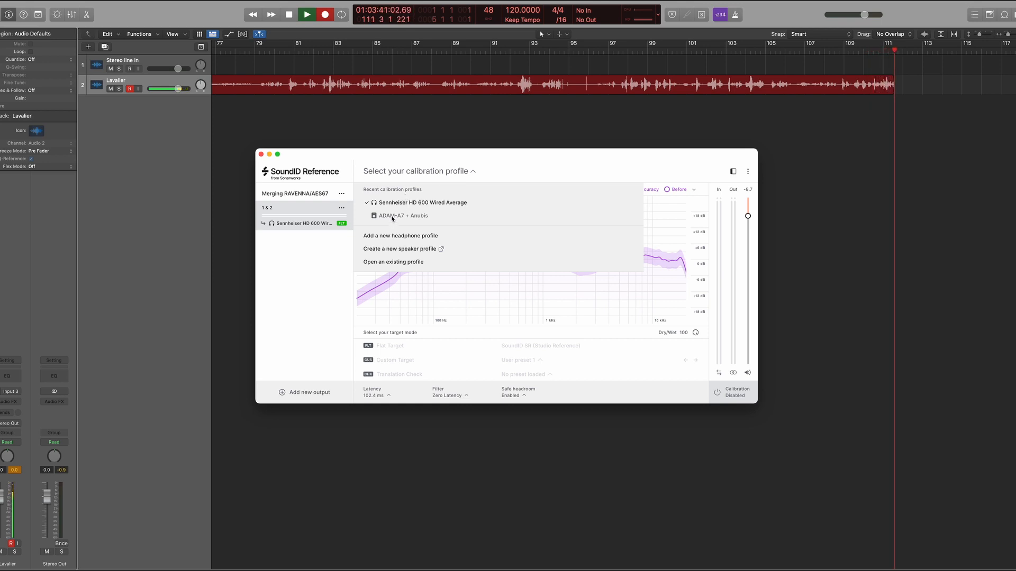
# Load the ADAM-A7 + Anubis speaker profile and start its export for Merging Technologies
pyautogui.click(402, 216)
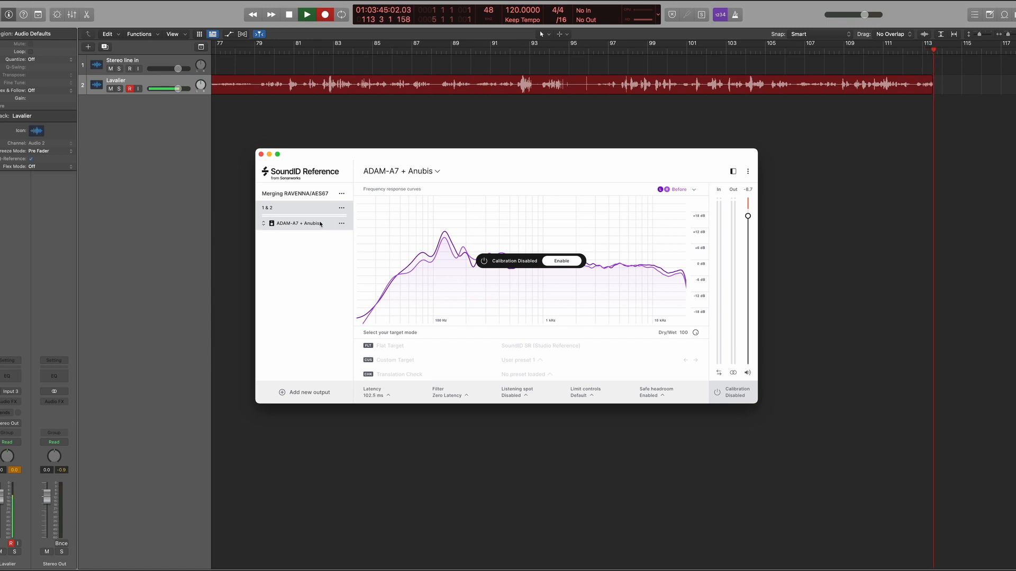
pyautogui.click(342, 223)
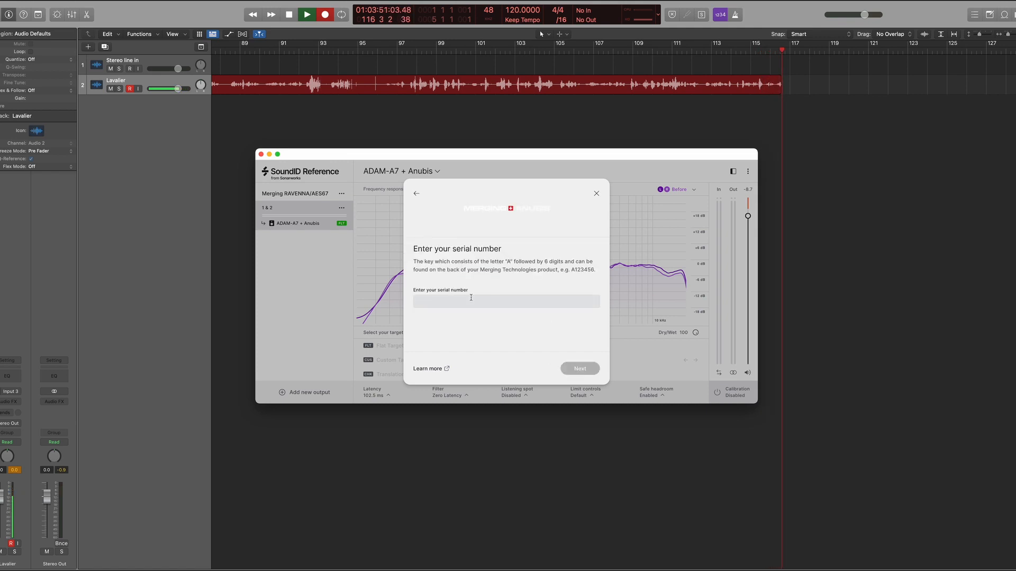
# Enter serial A61008 and export the ADAM-A7 + Anubis speaker preset file
pyautogui.write('A')
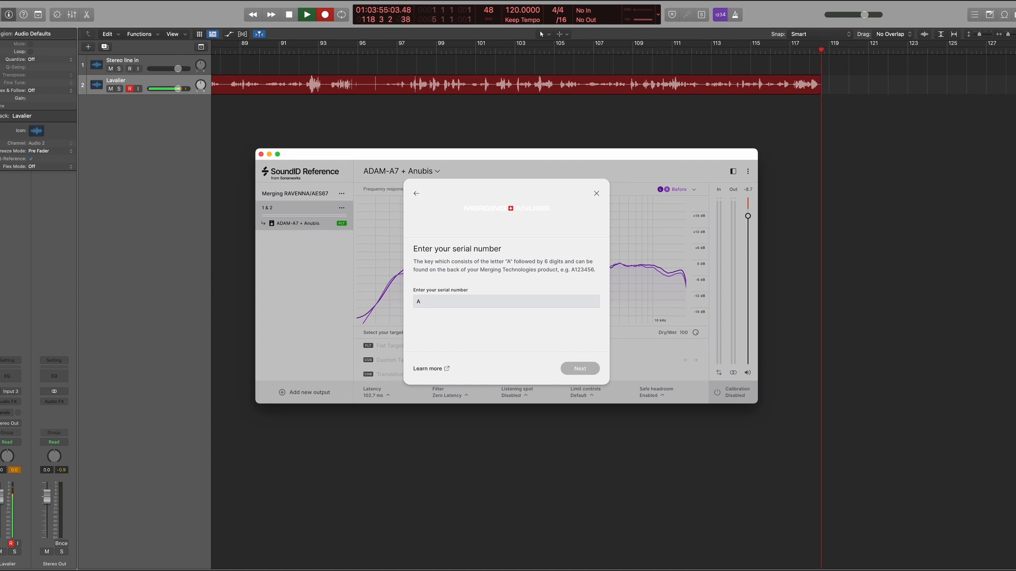
pyautogui.write('61008')
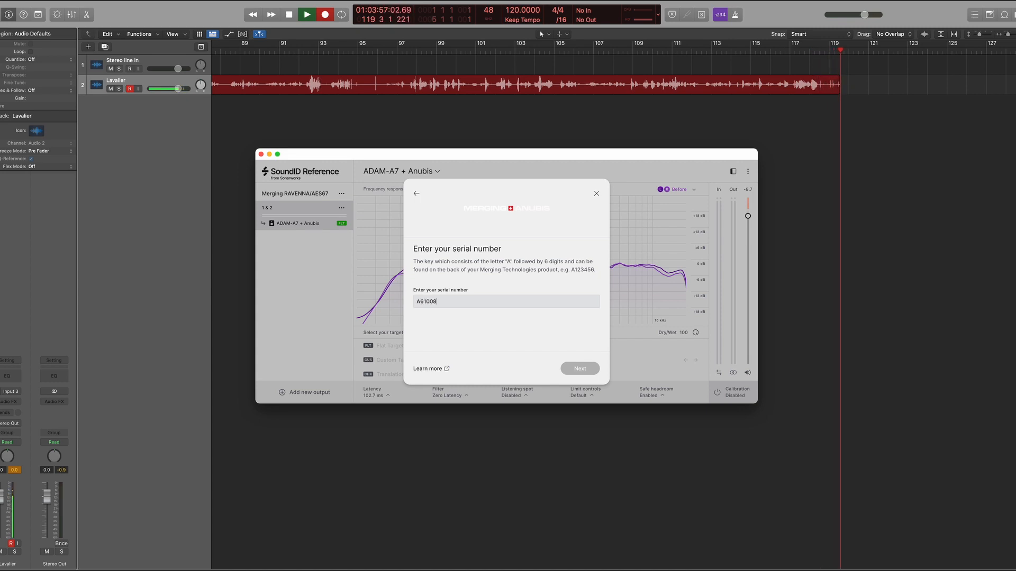
pyautogui.click(579, 368)
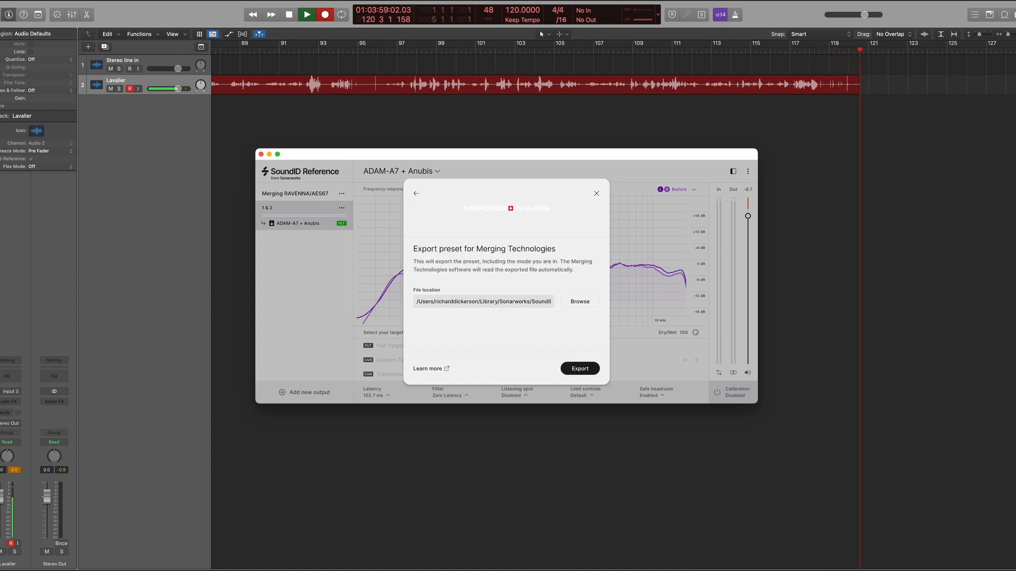
pyautogui.click(578, 368)
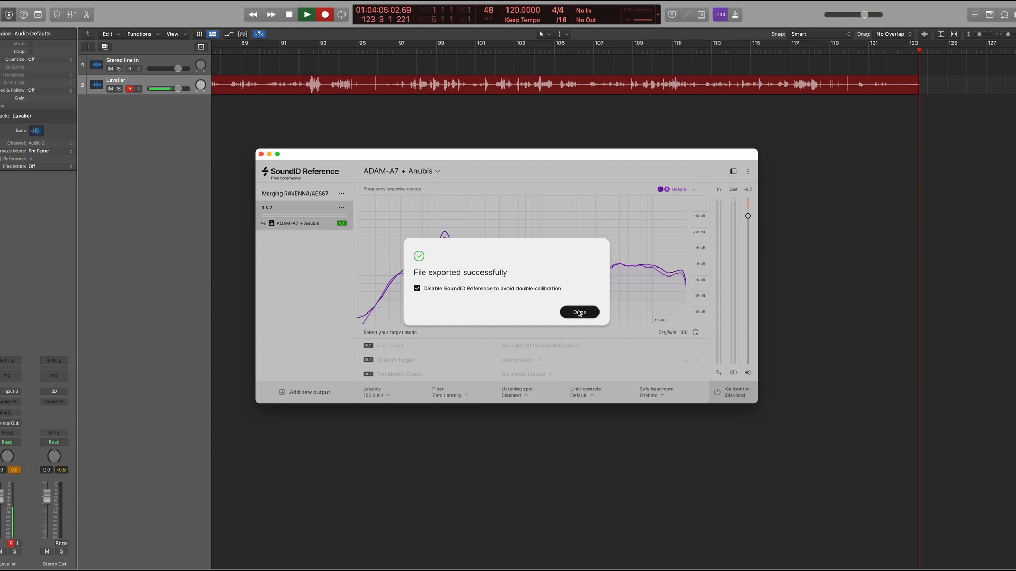
pyautogui.click(578, 312)
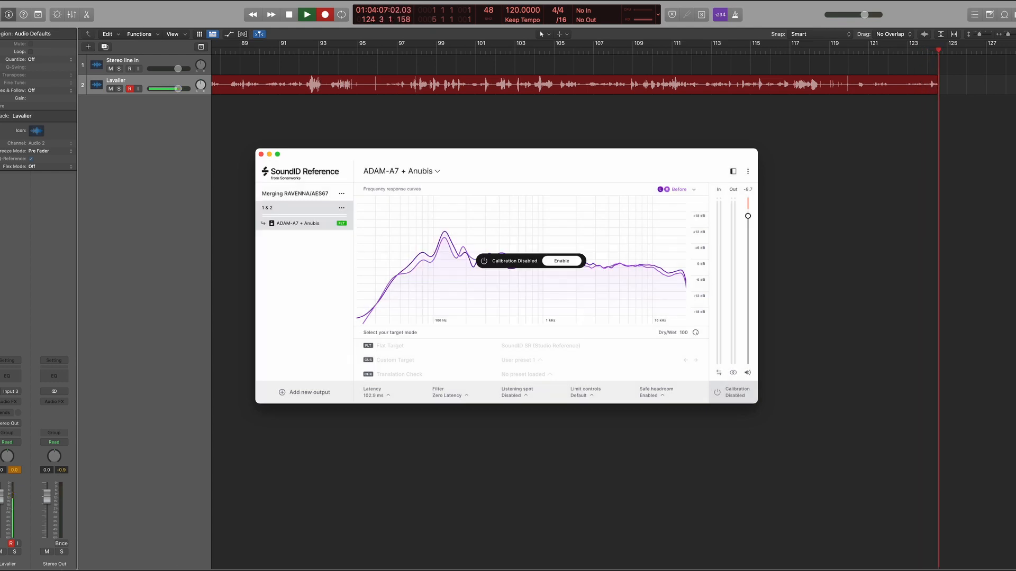
# Navigate Finder through home > Library > Sonarworks > SoundID Reference > Sonarworks Projects
pyautogui.click(24, 553)
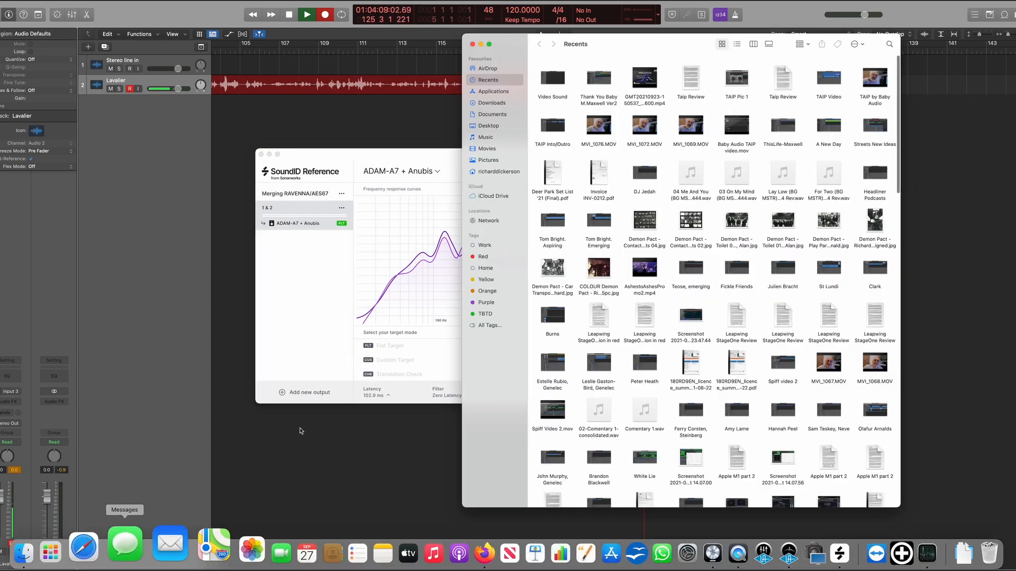
pyautogui.click(498, 171)
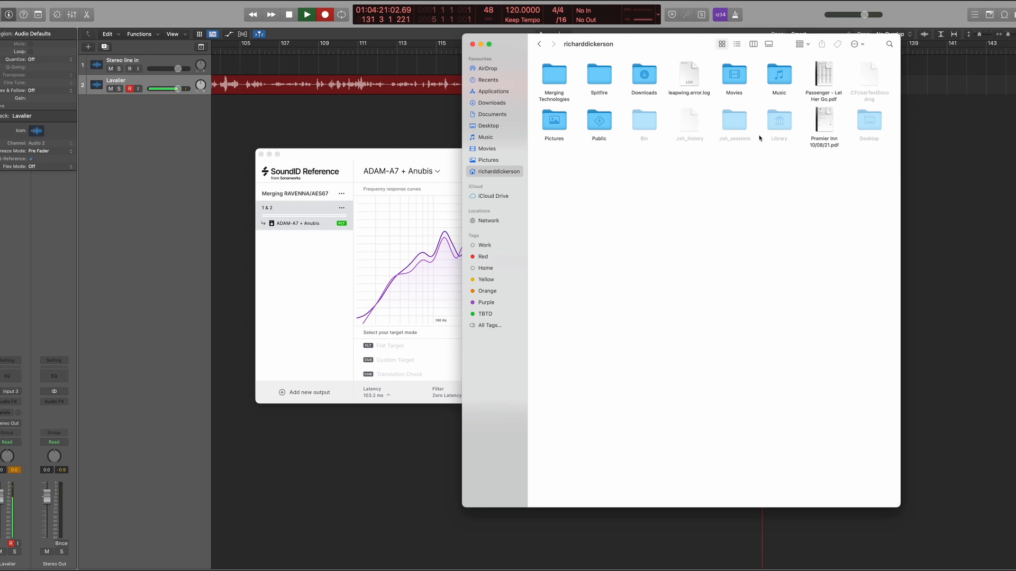
pyautogui.click(778, 120)
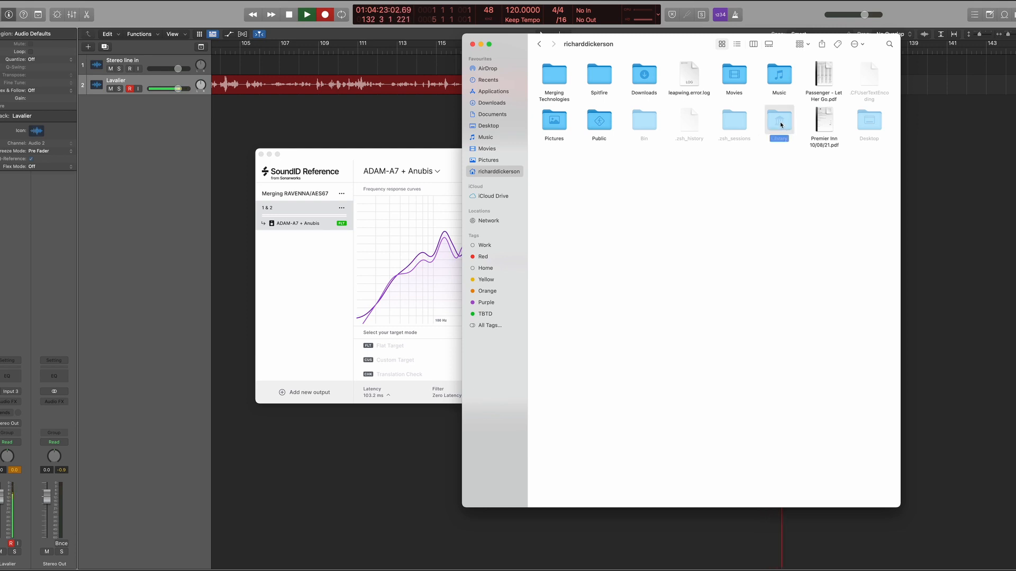
pyautogui.doubleClick(779, 120)
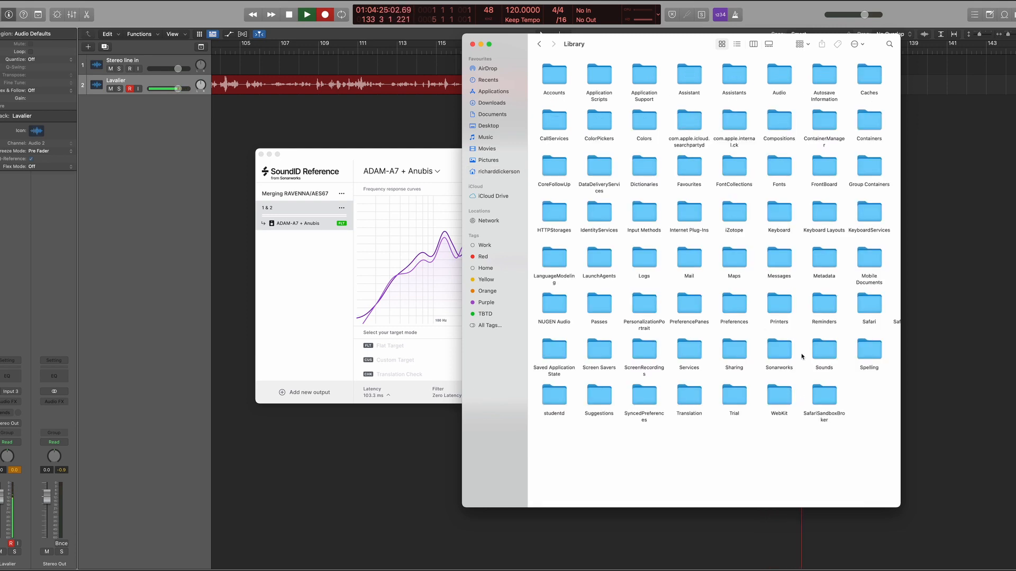
pyautogui.doubleClick(778, 351)
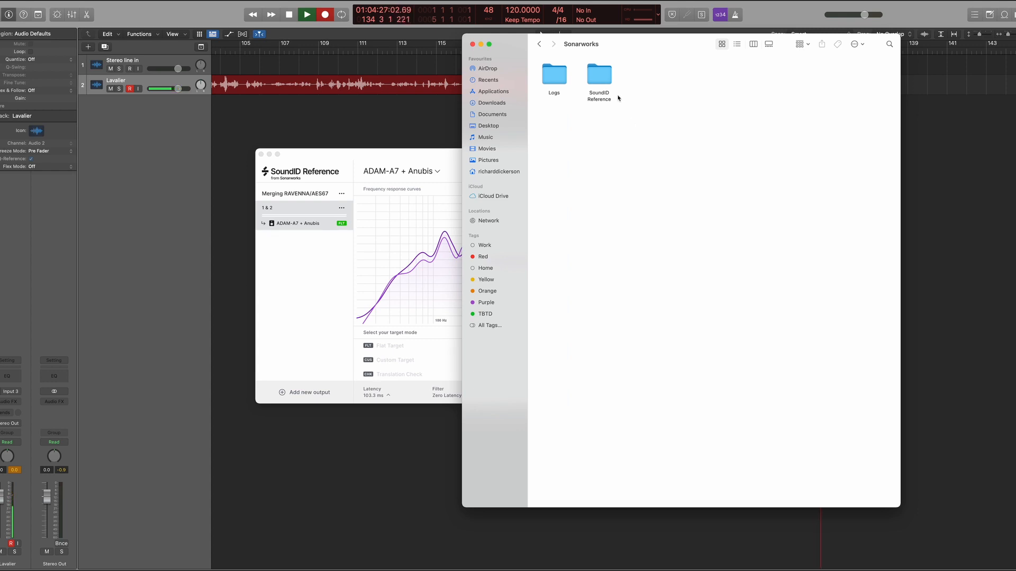
pyautogui.doubleClick(599, 73)
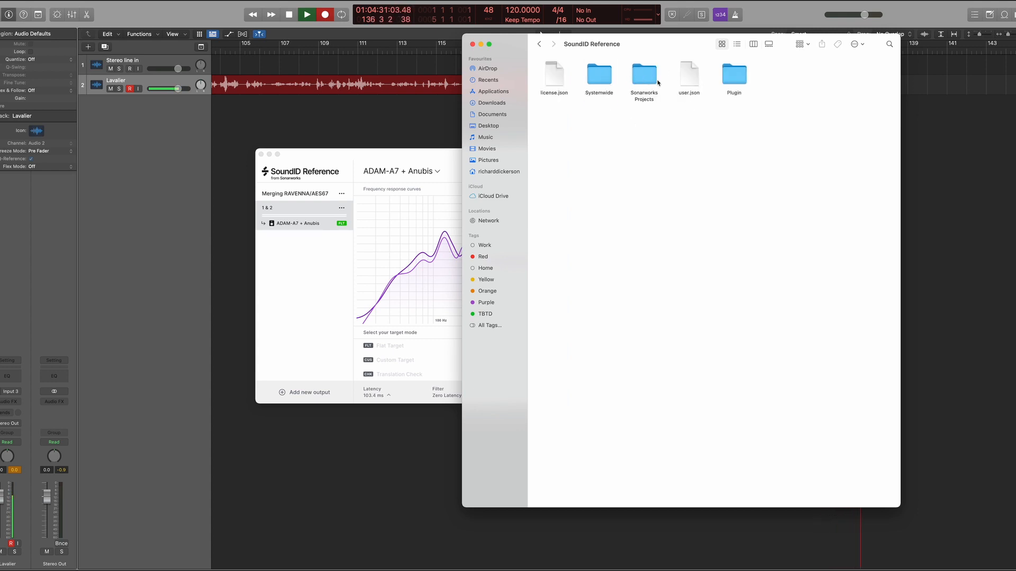
pyautogui.doubleClick(643, 73)
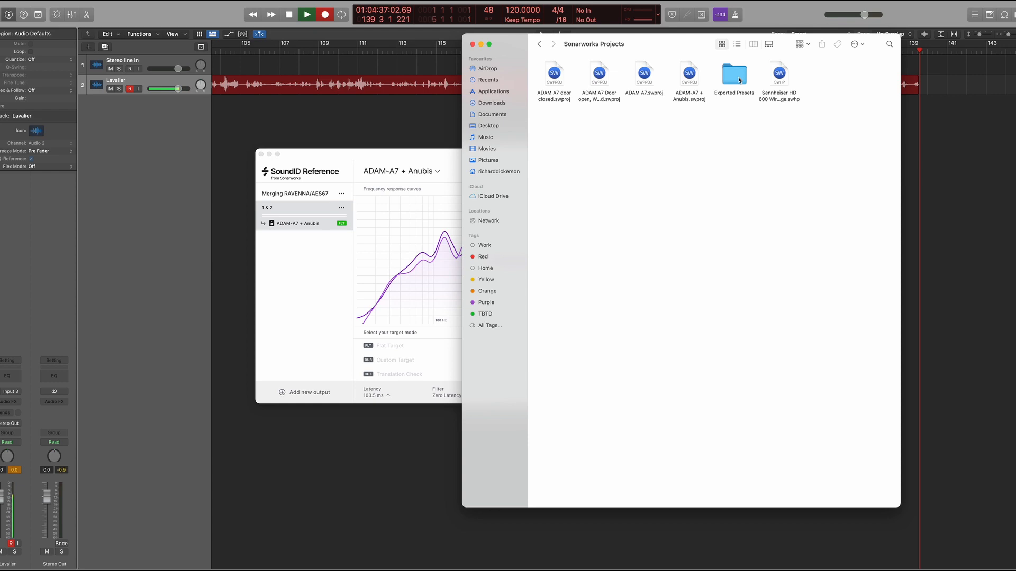
# Open the Exported Presets folder listing the ADAM-A7 and Sennheiser HD 600 preset files
pyautogui.doubleClick(732, 73)
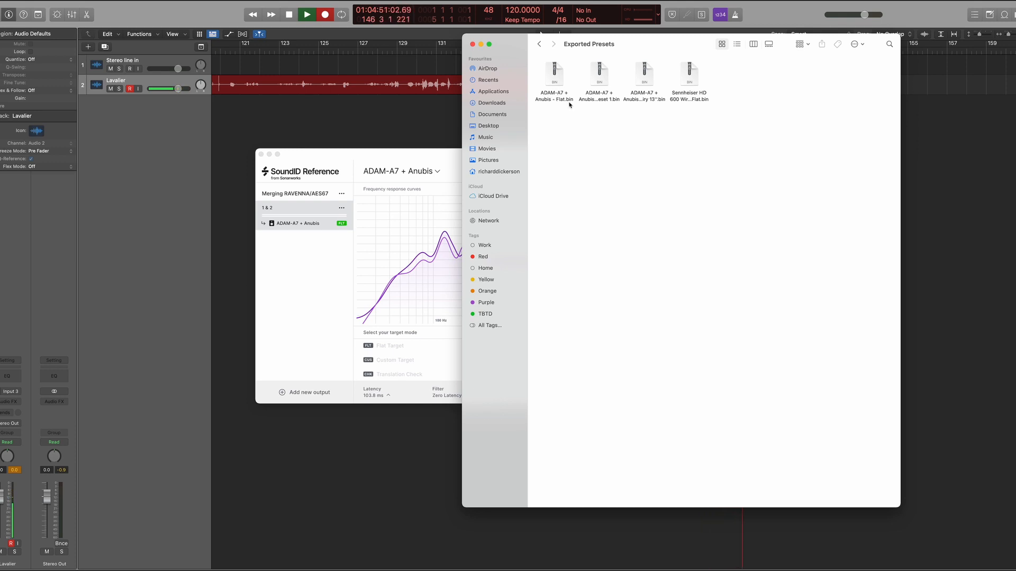
pyautogui.moveTo(595, 76)
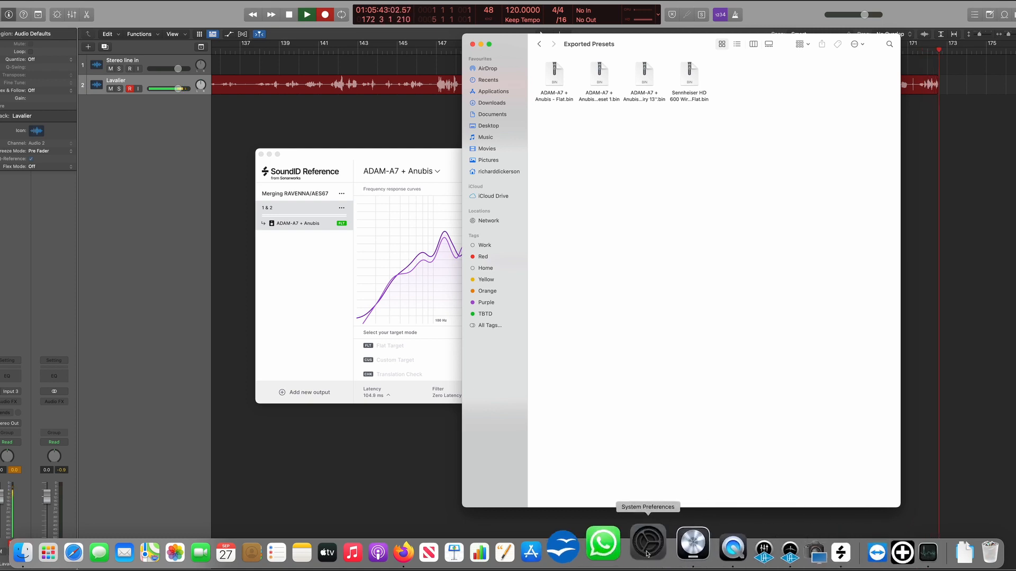
# From the Merging RAVENNA/AES67 preferences, open the Anubis device's web app page
pyautogui.click(647, 552)
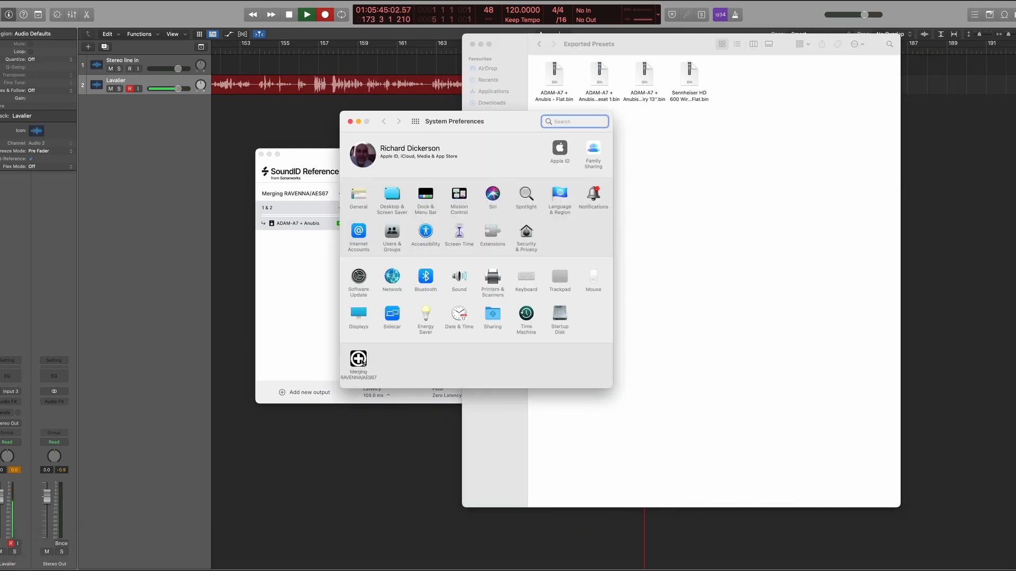
pyautogui.click(358, 363)
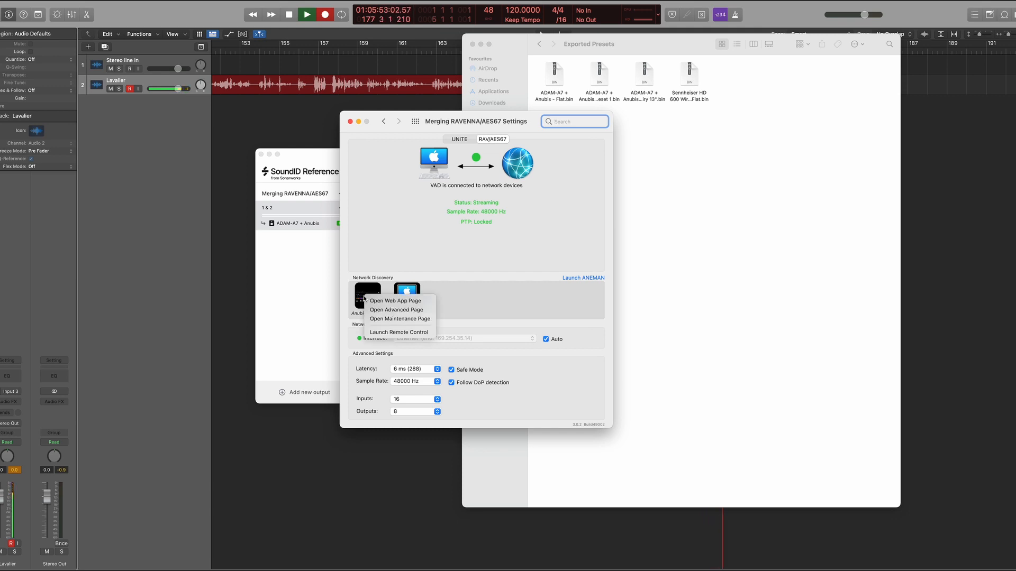
pyautogui.moveTo(399, 301)
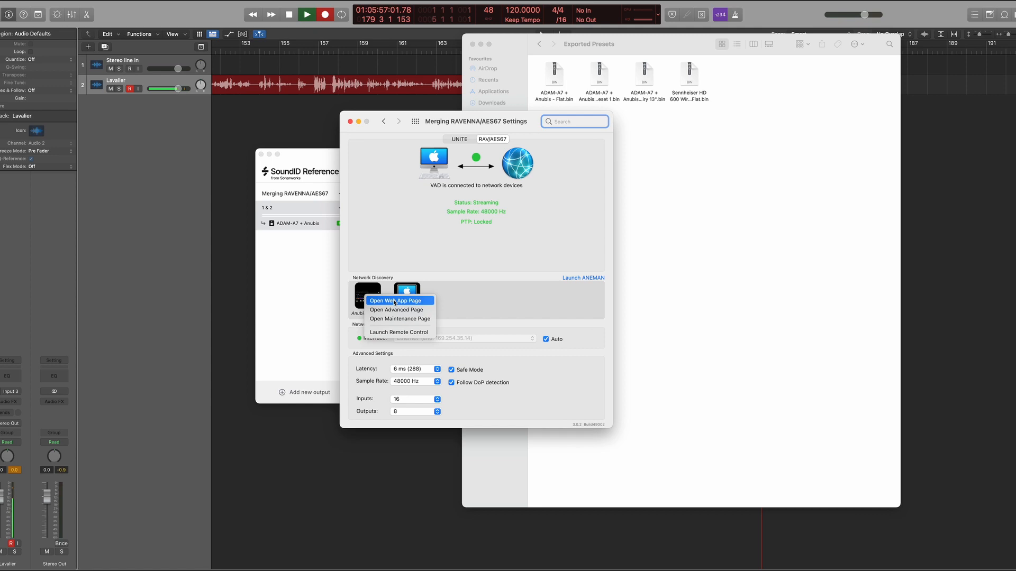
pyautogui.click(392, 300)
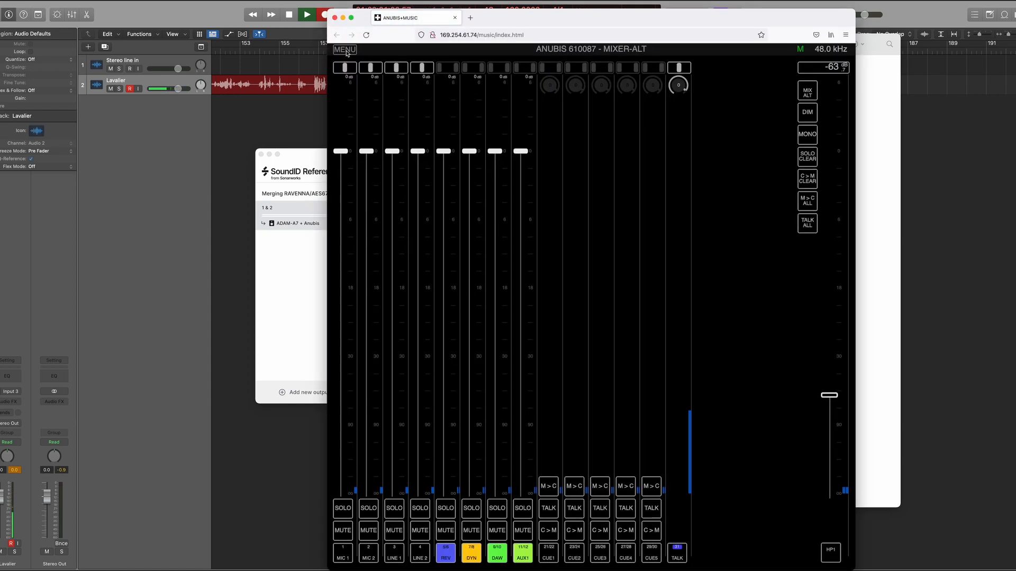
# Upload the Sennheiser HD 600 .bin profile to the Anubis via Upload SoundID Profile
pyautogui.click(344, 49)
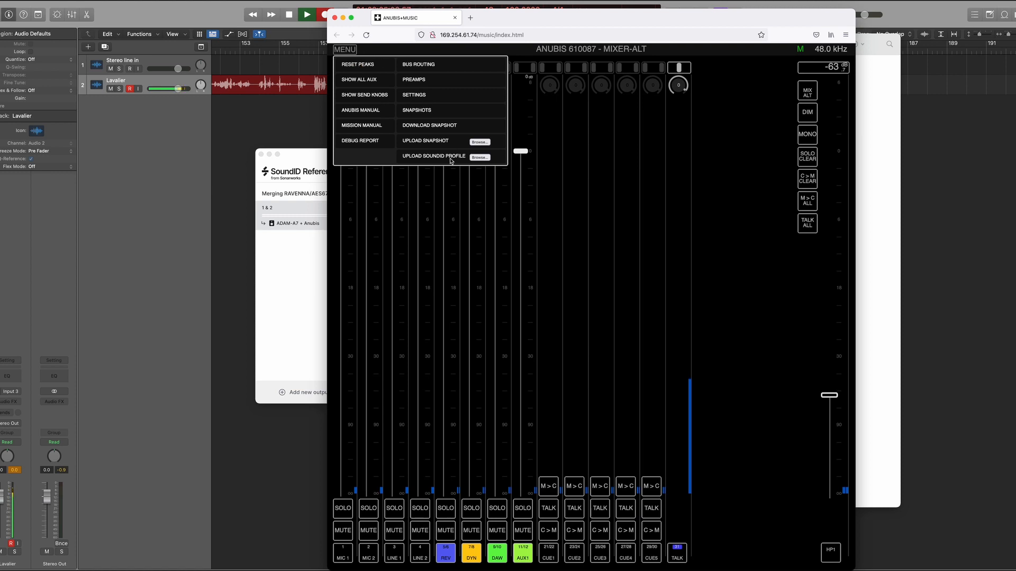
pyautogui.moveTo(441, 163)
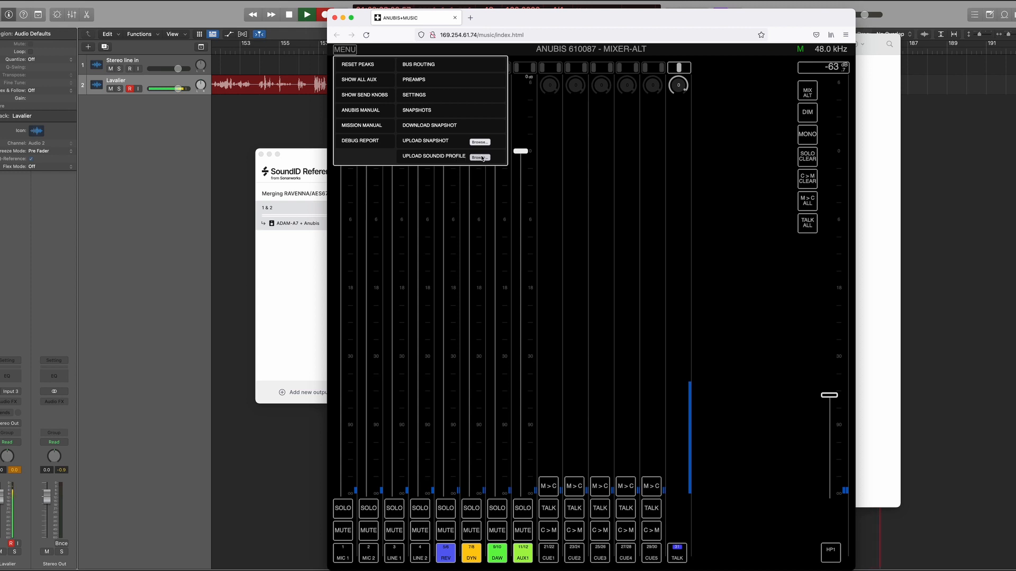
pyautogui.click(480, 156)
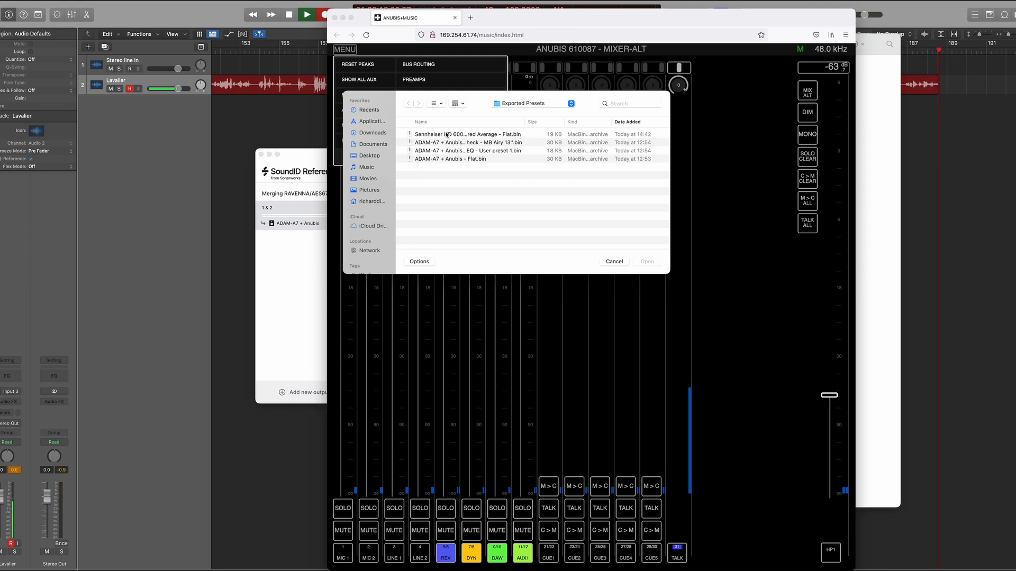
pyautogui.click(466, 135)
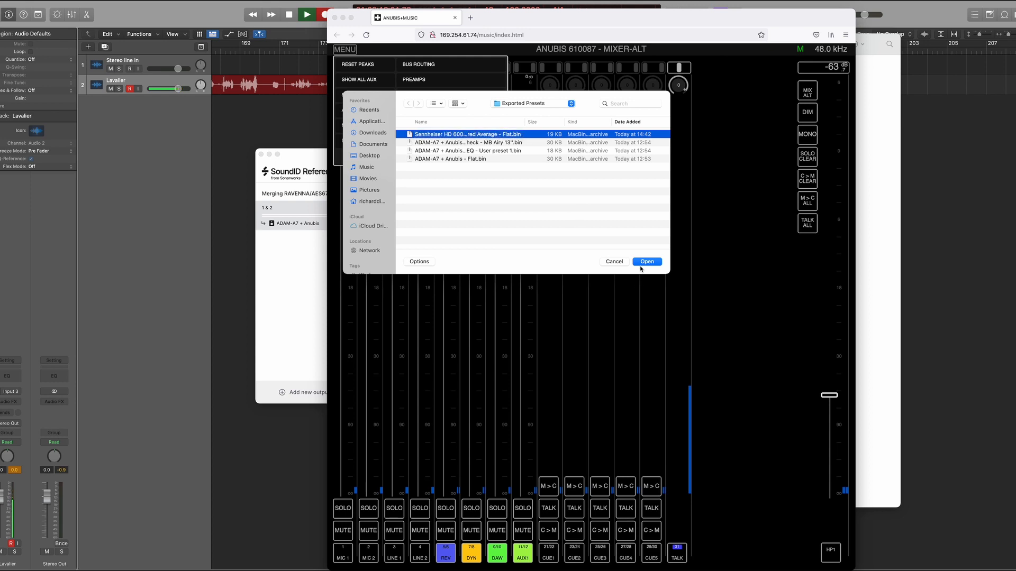
pyautogui.click(645, 262)
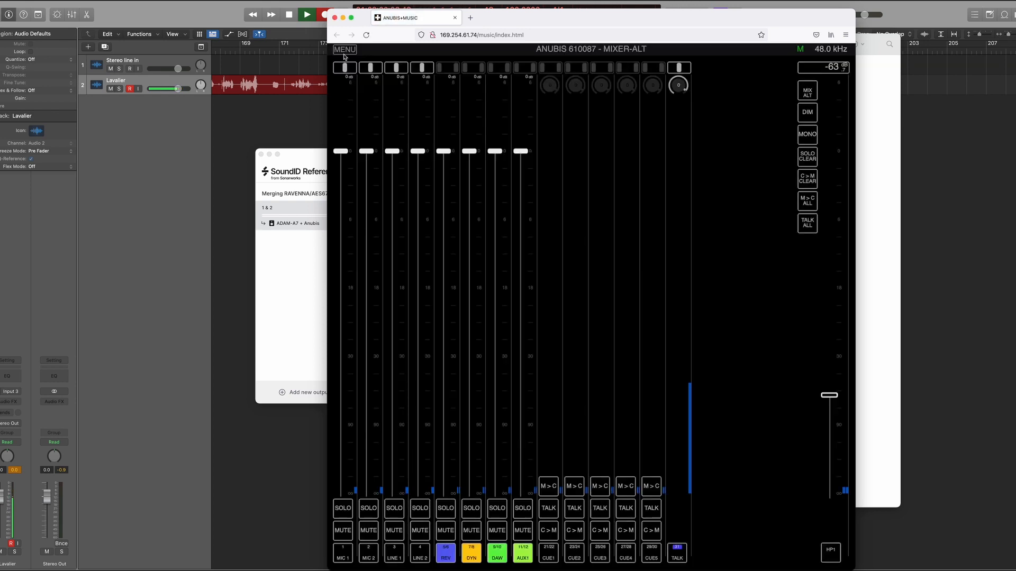
# Upload the ADAM-A7 + Anubis - Flat.bin speaker profile to the Anubis the same way
pyautogui.click(344, 50)
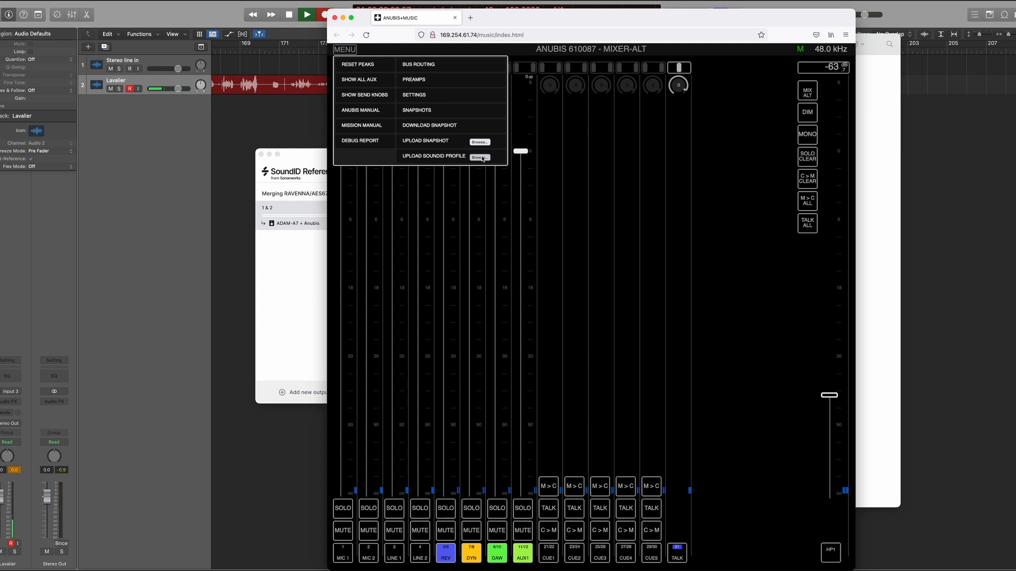
pyautogui.click(479, 158)
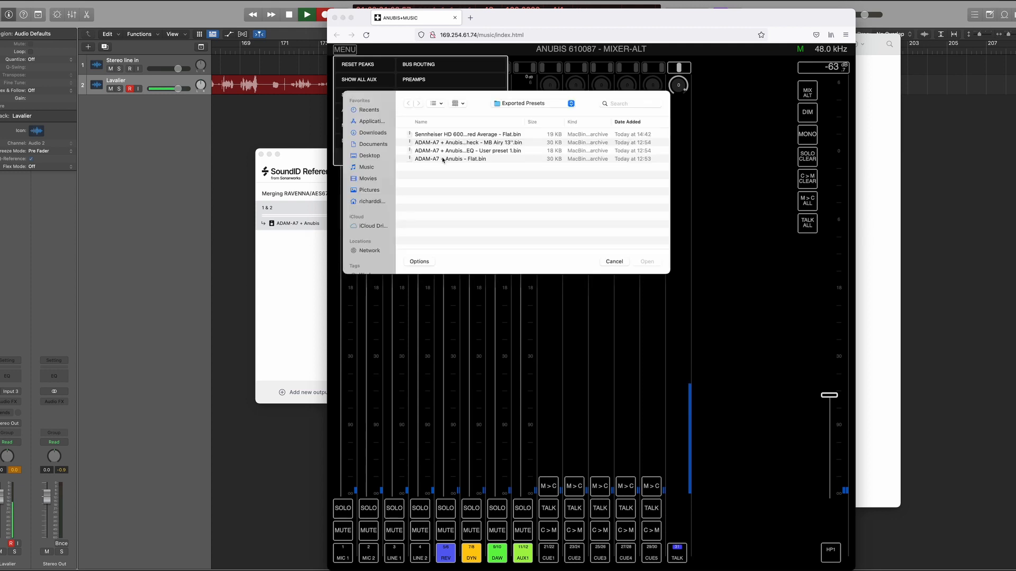
pyautogui.click(450, 159)
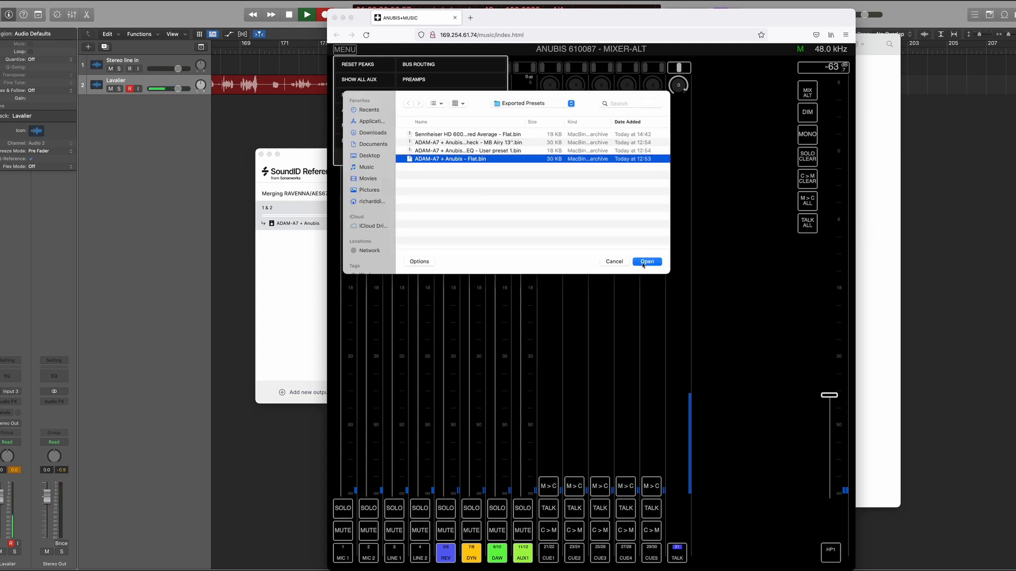
pyautogui.click(646, 262)
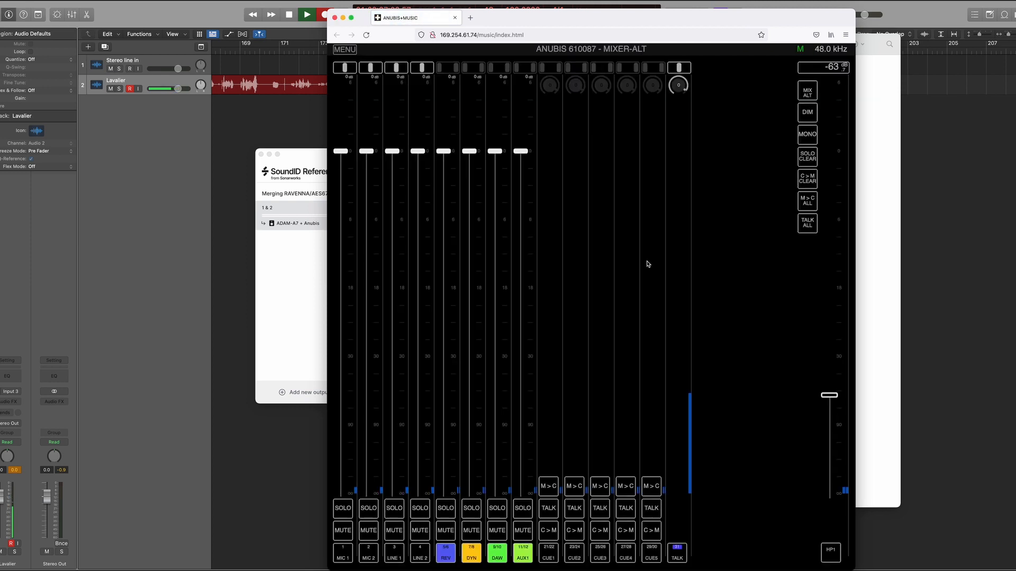
pyautogui.moveTo(424, 68)
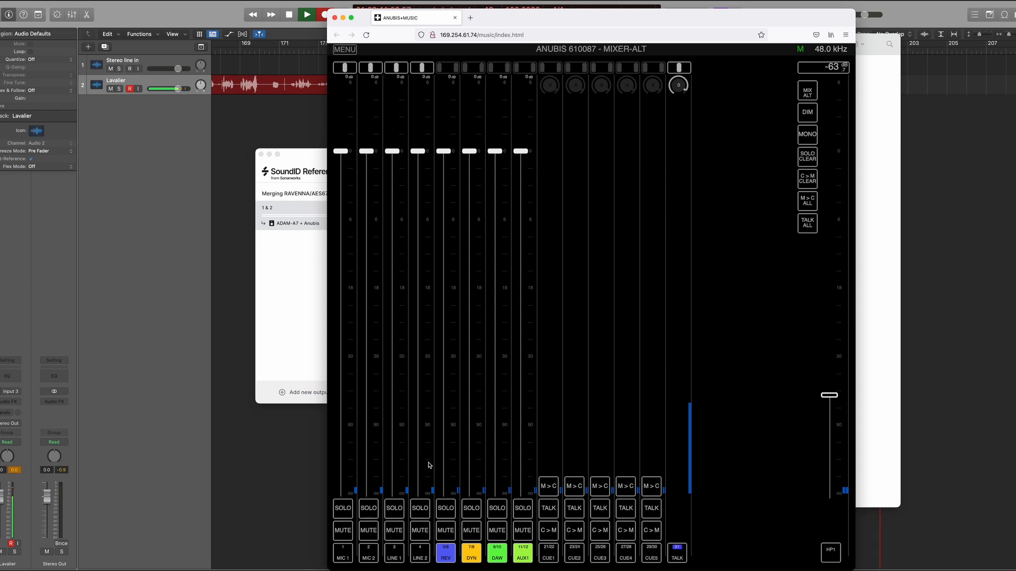
pyautogui.moveTo(442, 224)
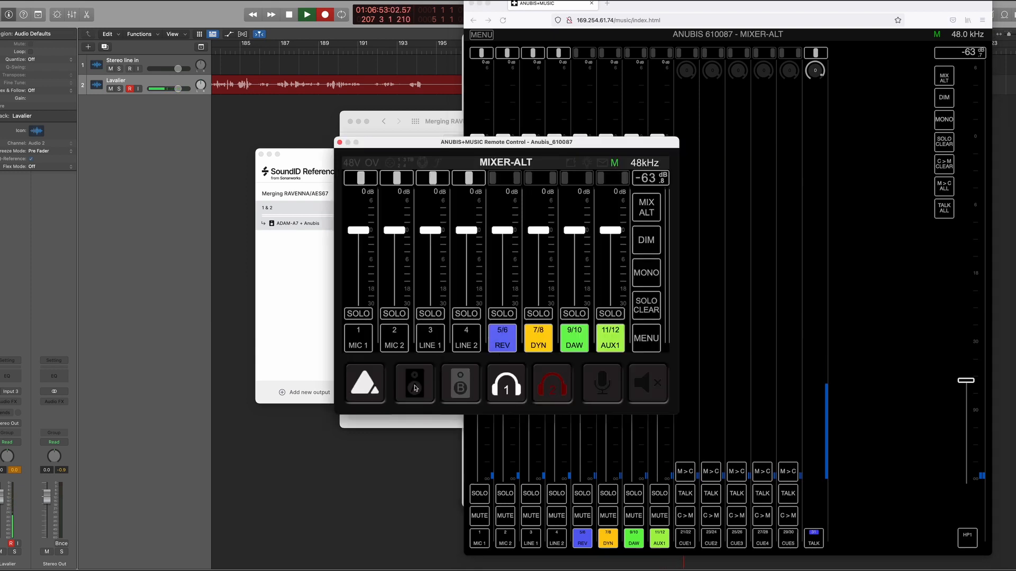
# Switch monitoring to speaker output B on the MIXER page and bring up the mixer page list
pyautogui.click(461, 382)
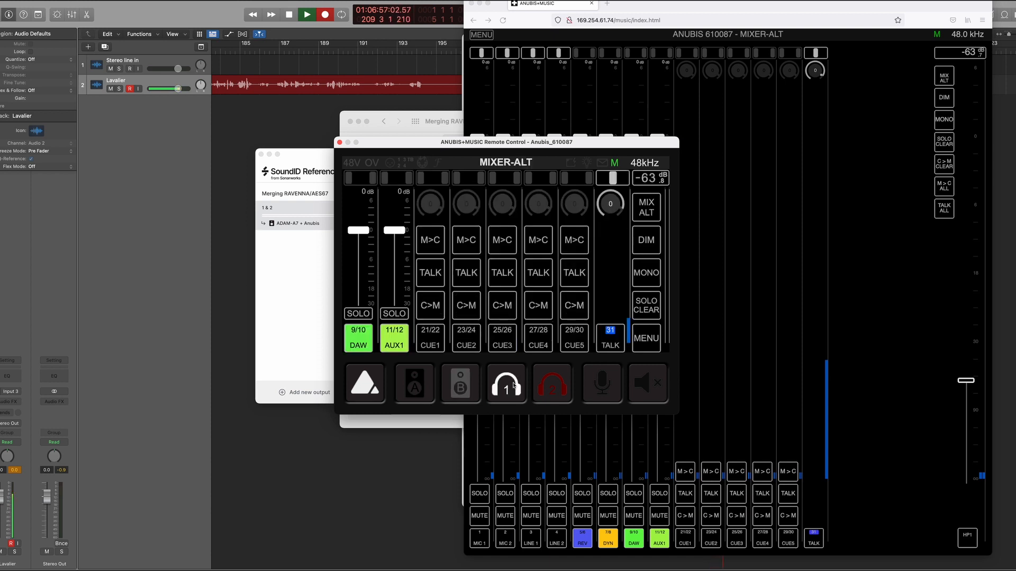
pyautogui.click(460, 383)
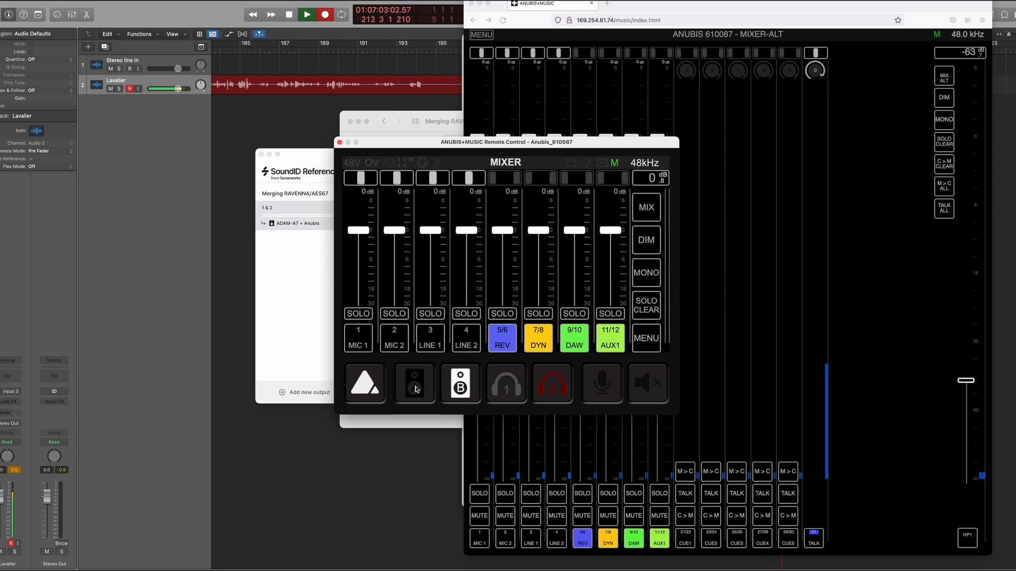
pyautogui.click(414, 383)
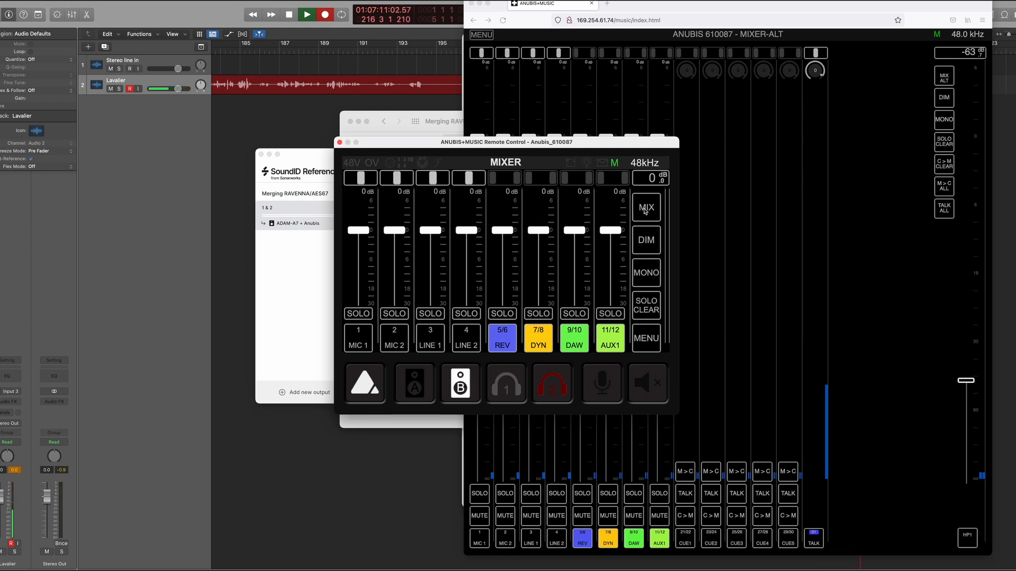
pyautogui.click(645, 208)
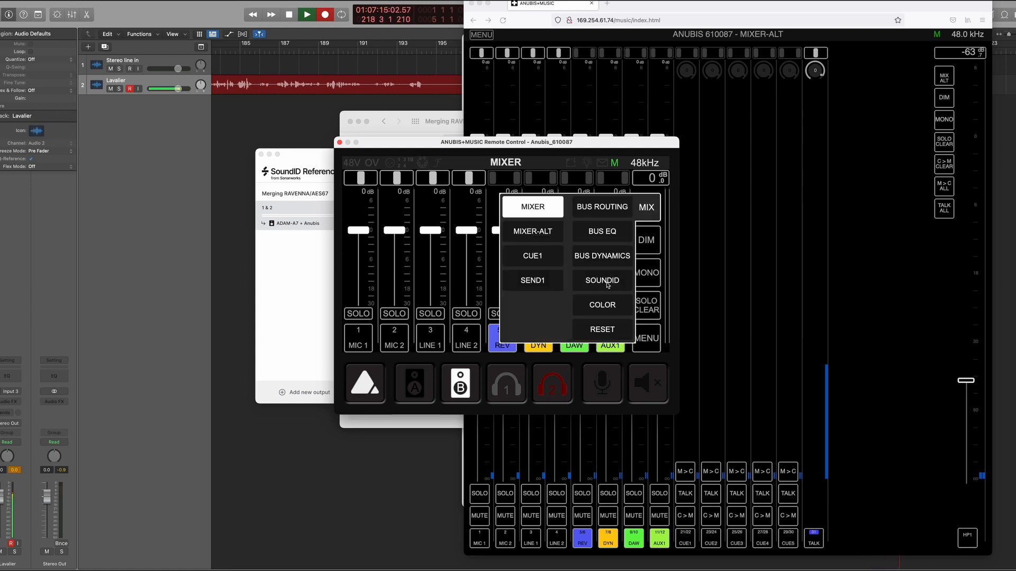
# Choose SOUNDID from the page menu and return to the MIXER-ALT headphone mix page
pyautogui.click(601, 279)
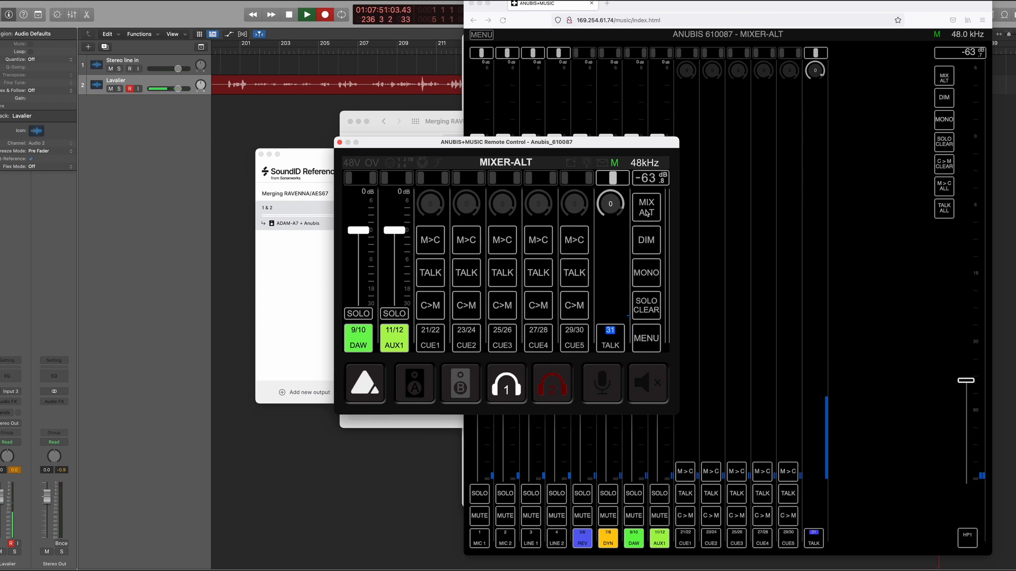
# Assign the Sennheiser HD 600 Wired Average profile to the MIXER-ALT headphone mix
pyautogui.click(646, 206)
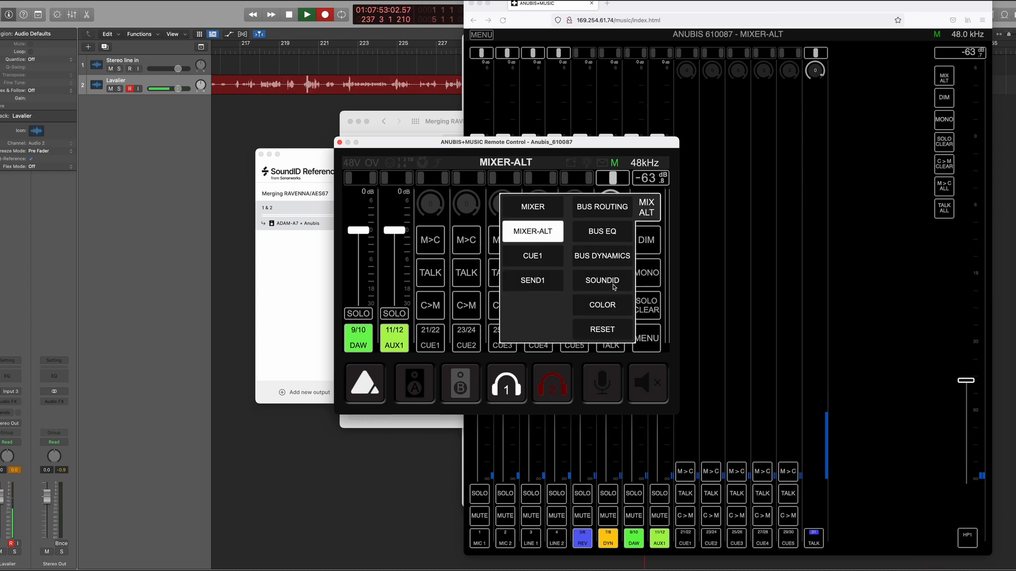
pyautogui.click(601, 280)
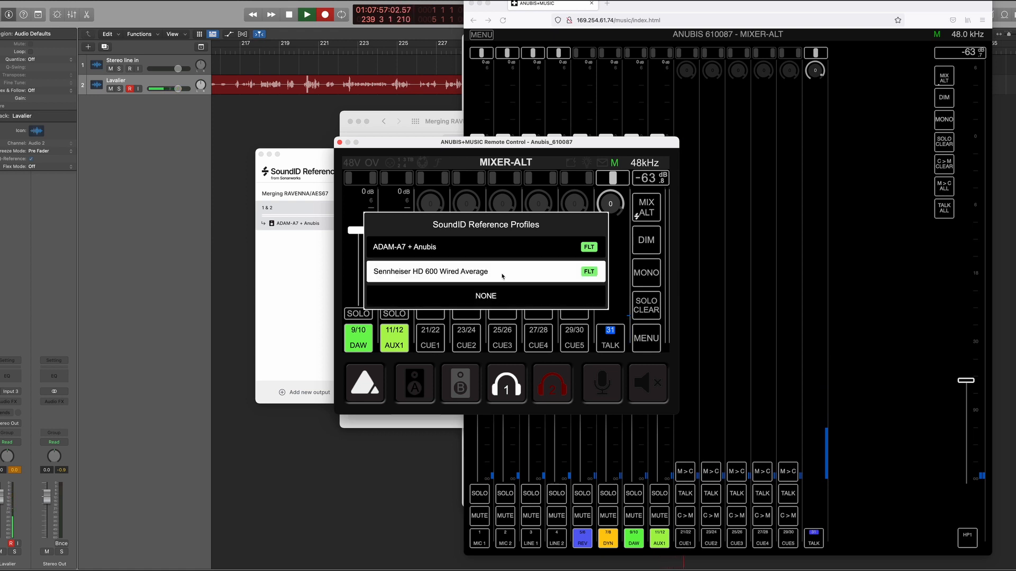
pyautogui.moveTo(448, 277)
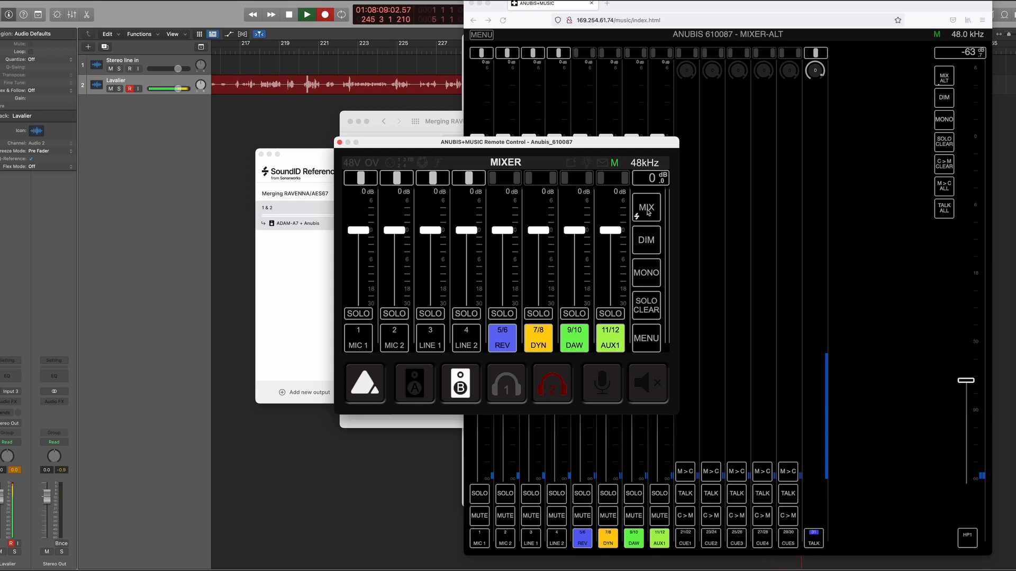
pyautogui.click(506, 382)
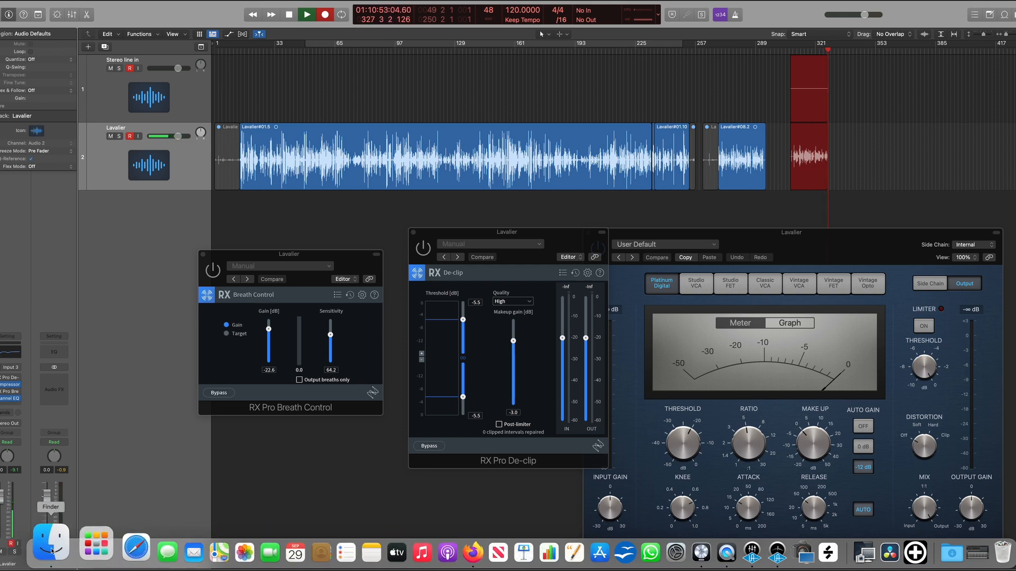
pyautogui.click(51, 543)
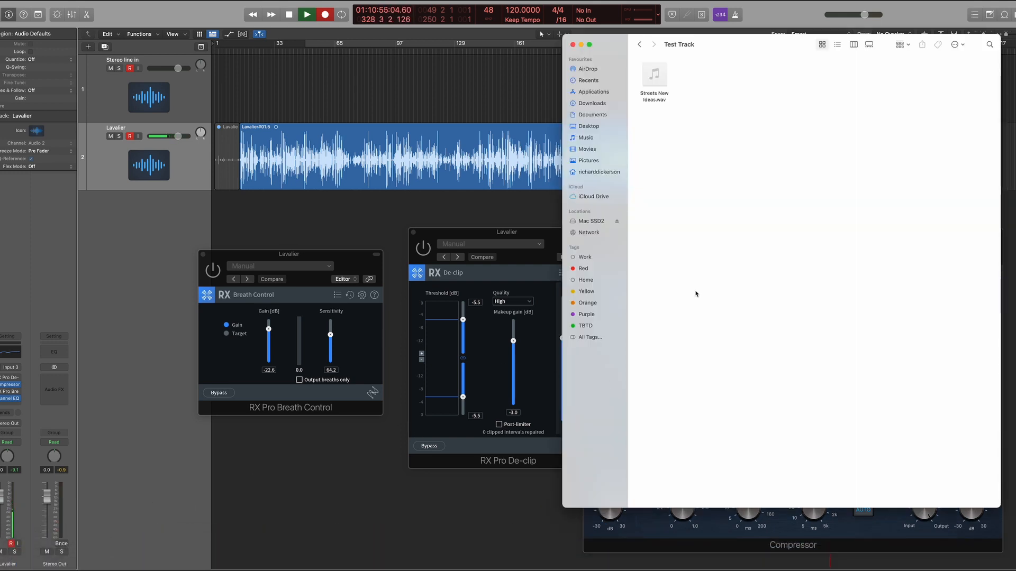
pyautogui.click(654, 73)
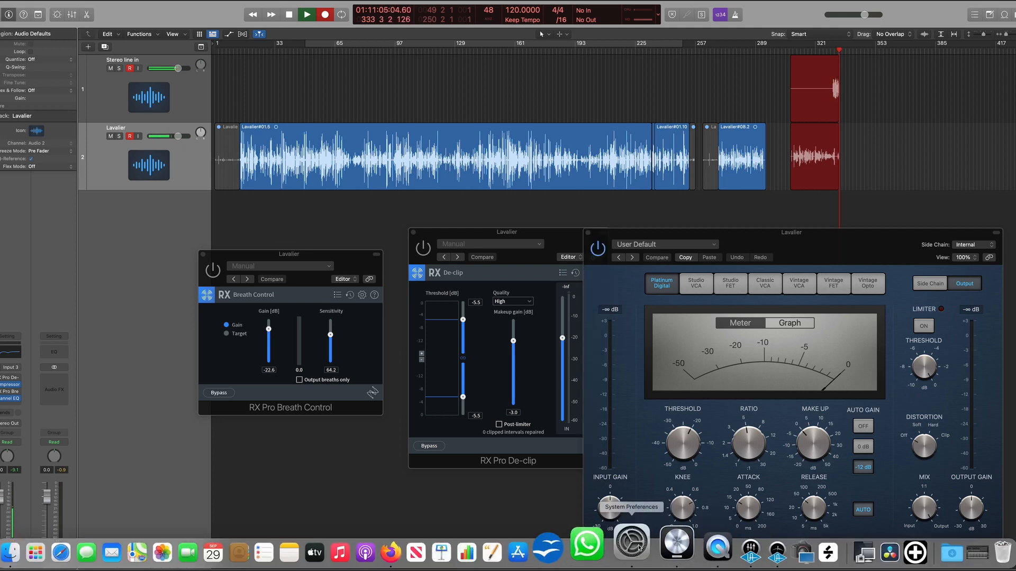
# Reopen the Anubis remote control via System Preferences' Merging RAVENNA/AES67 pane
pyautogui.click(629, 541)
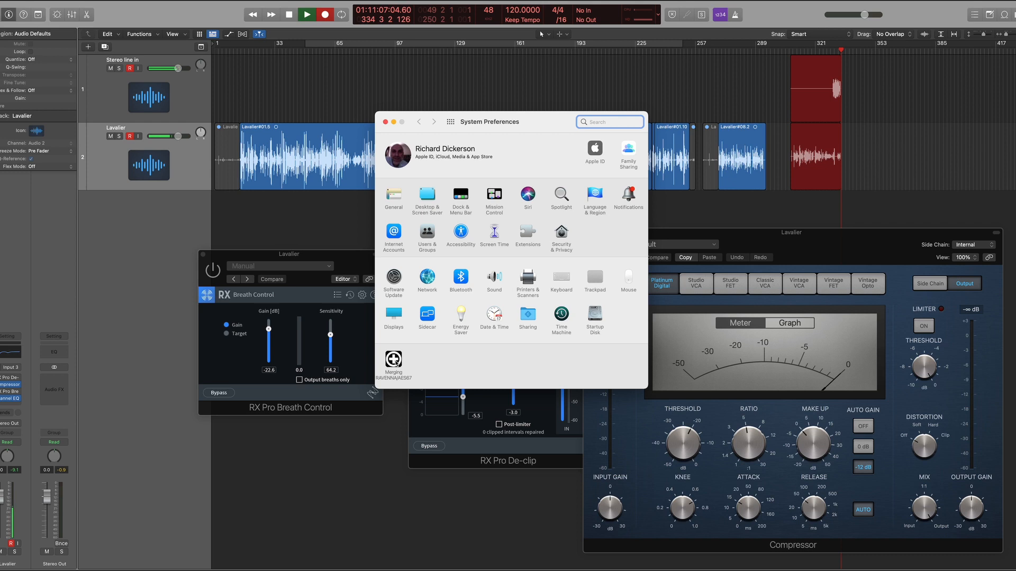
pyautogui.click(394, 361)
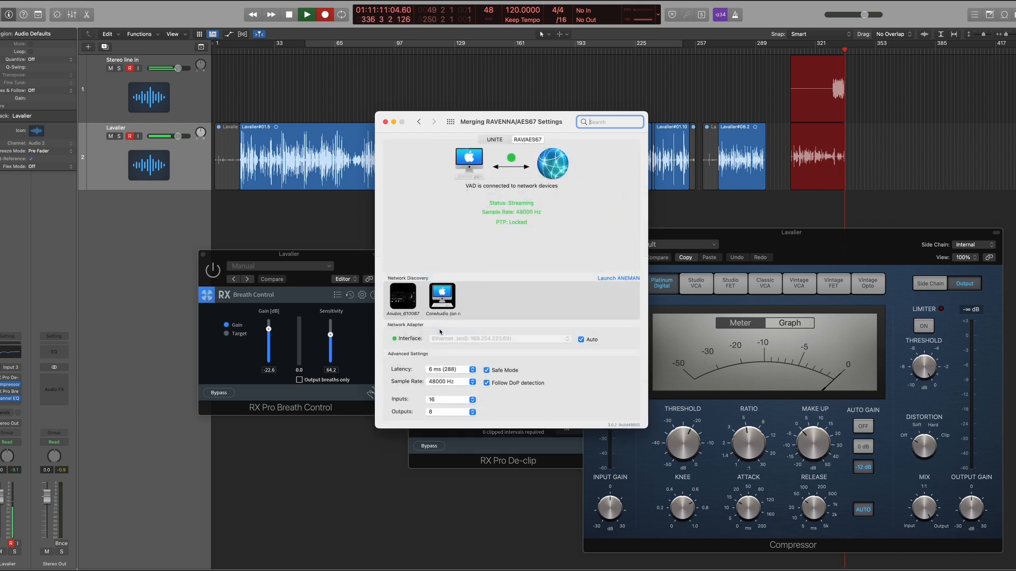
pyautogui.click(441, 296)
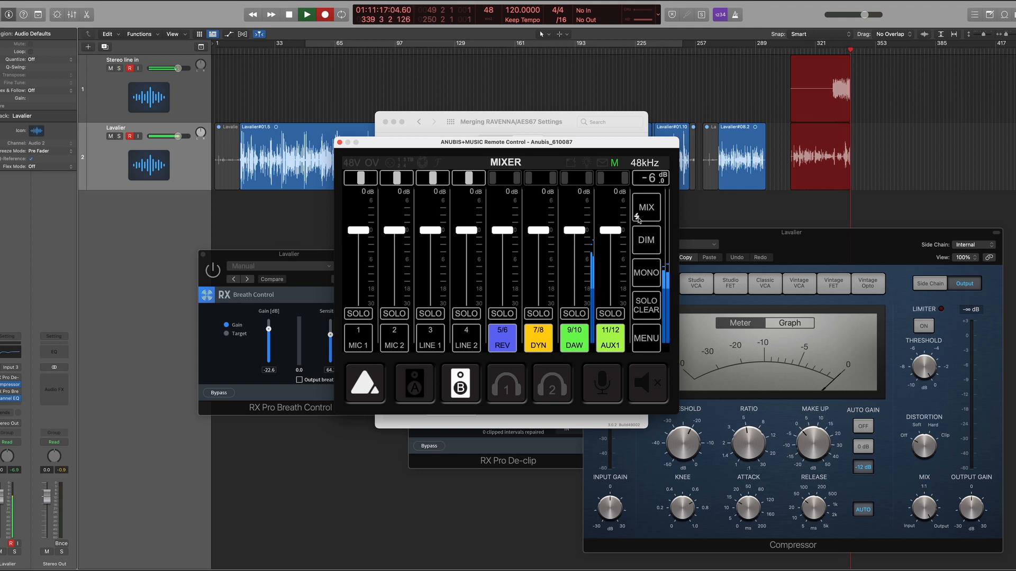
# Set the speaker mix's SoundID profile to NONE instead of ADAM-A7 + Anubis
pyautogui.click(645, 209)
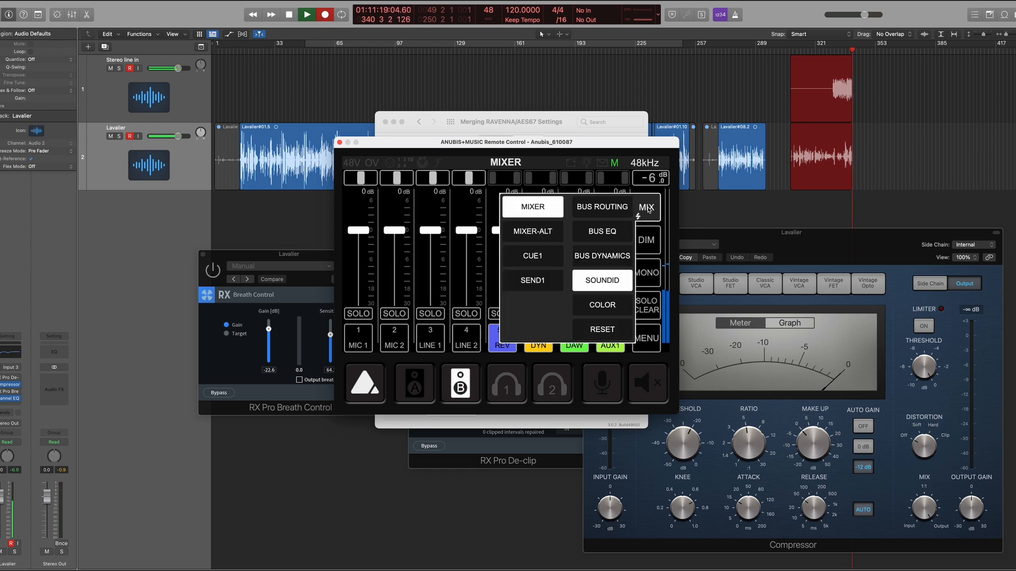
pyautogui.click(601, 280)
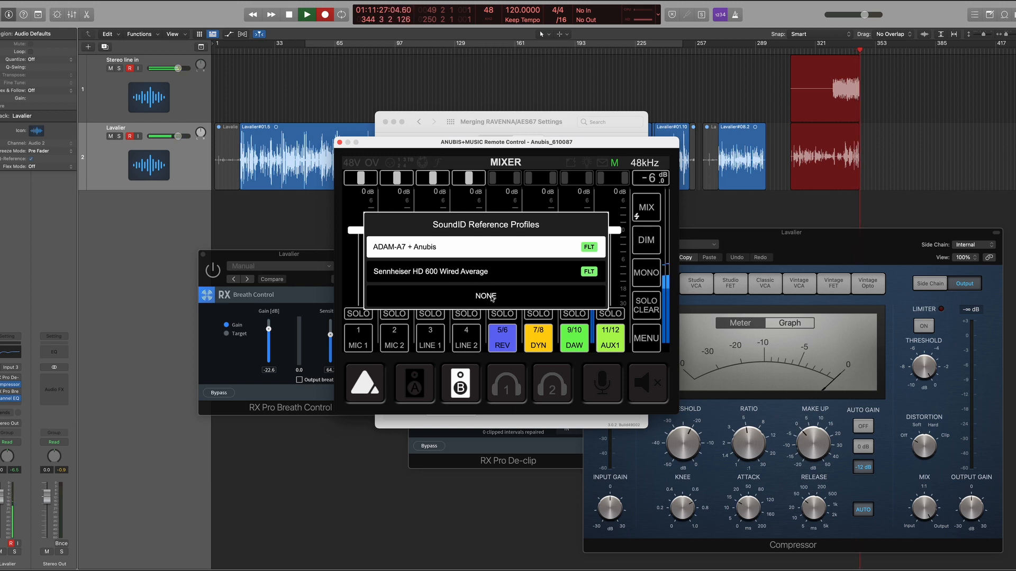
pyautogui.click(485, 297)
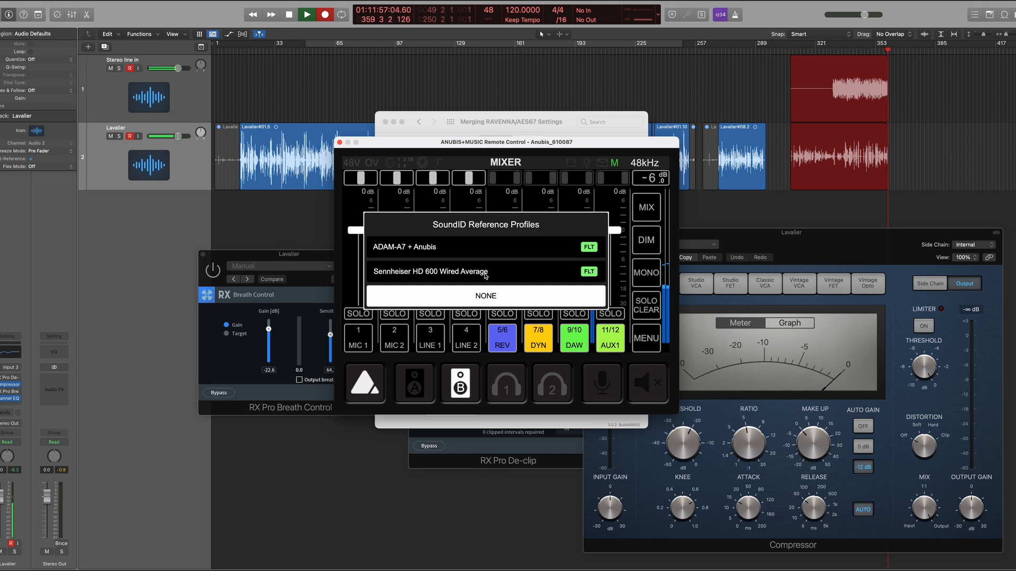
# Leave the SoundID profile list and bring the Test Track folder with Streets New Ideas.wav forward
pyautogui.click(430, 272)
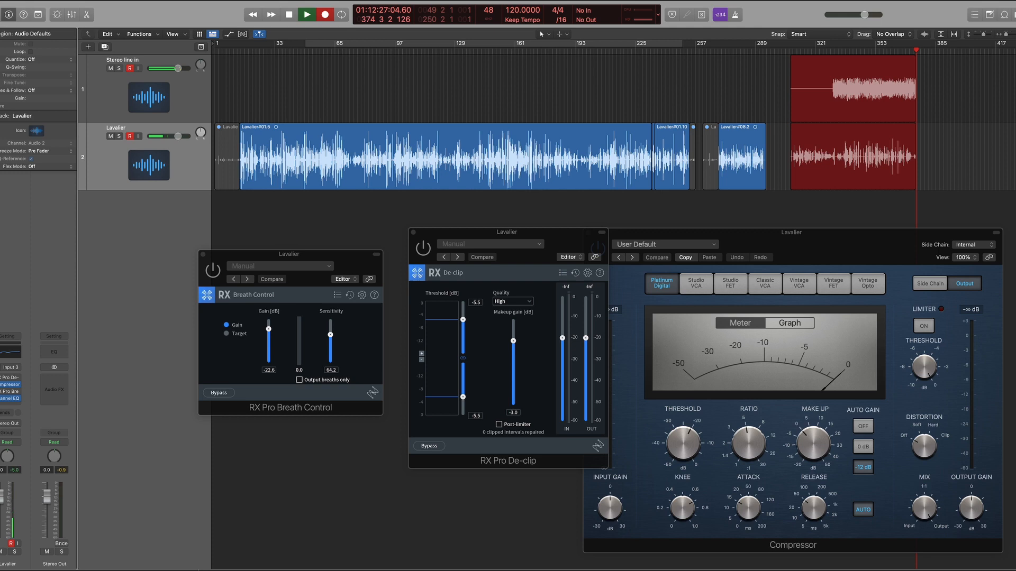
pyautogui.click(54, 543)
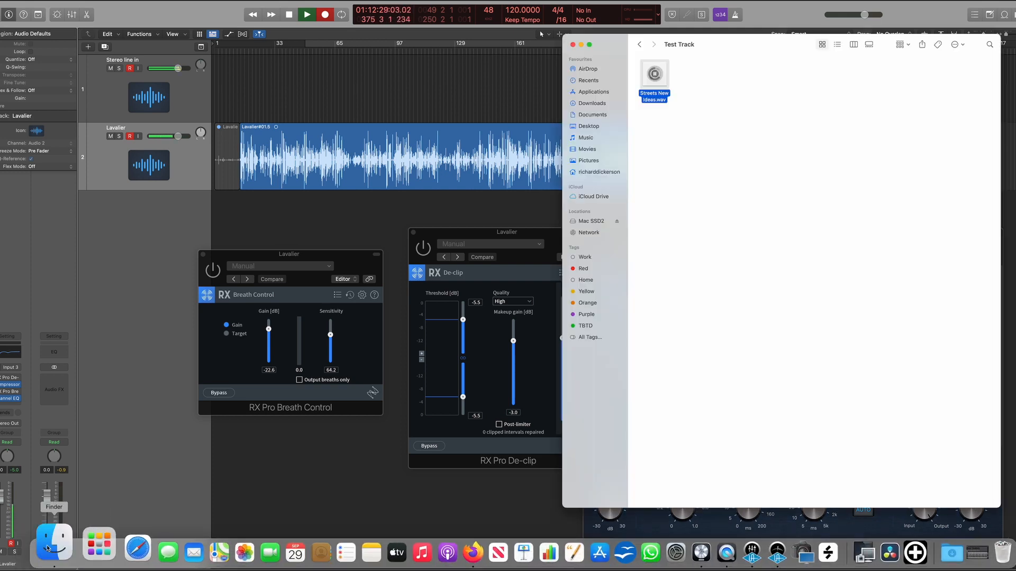